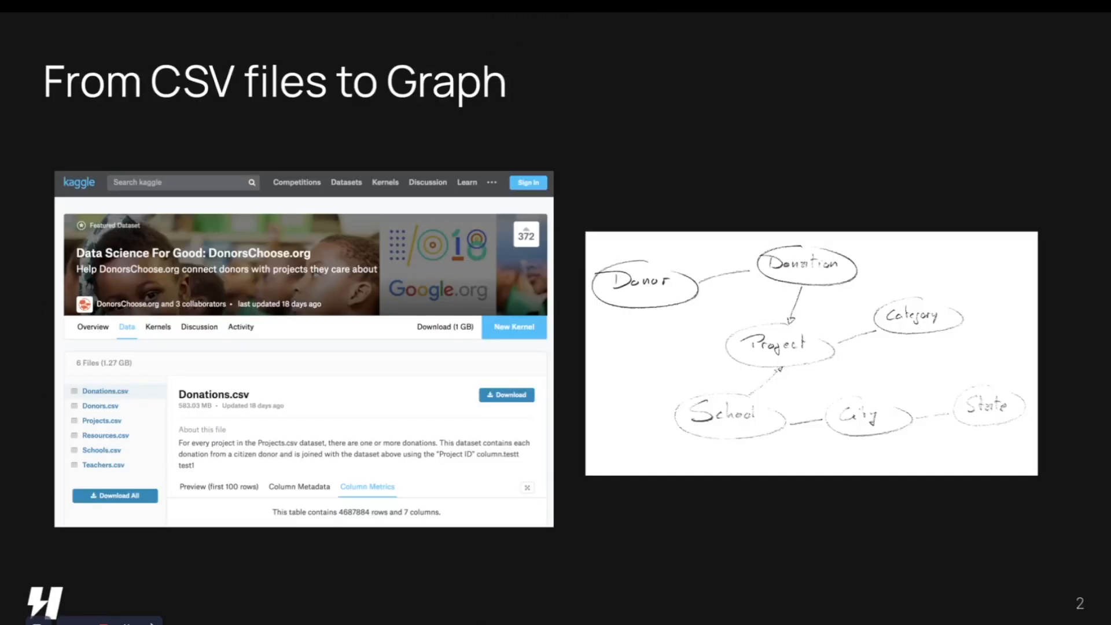
mouse_move(701, 176)
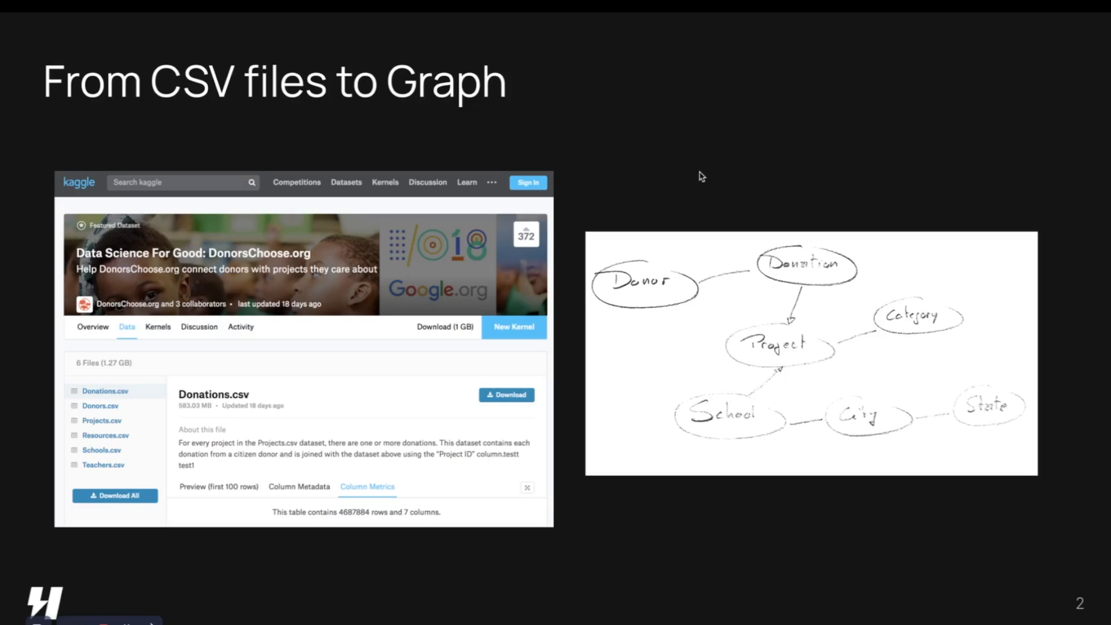
mouse_move(319, 322)
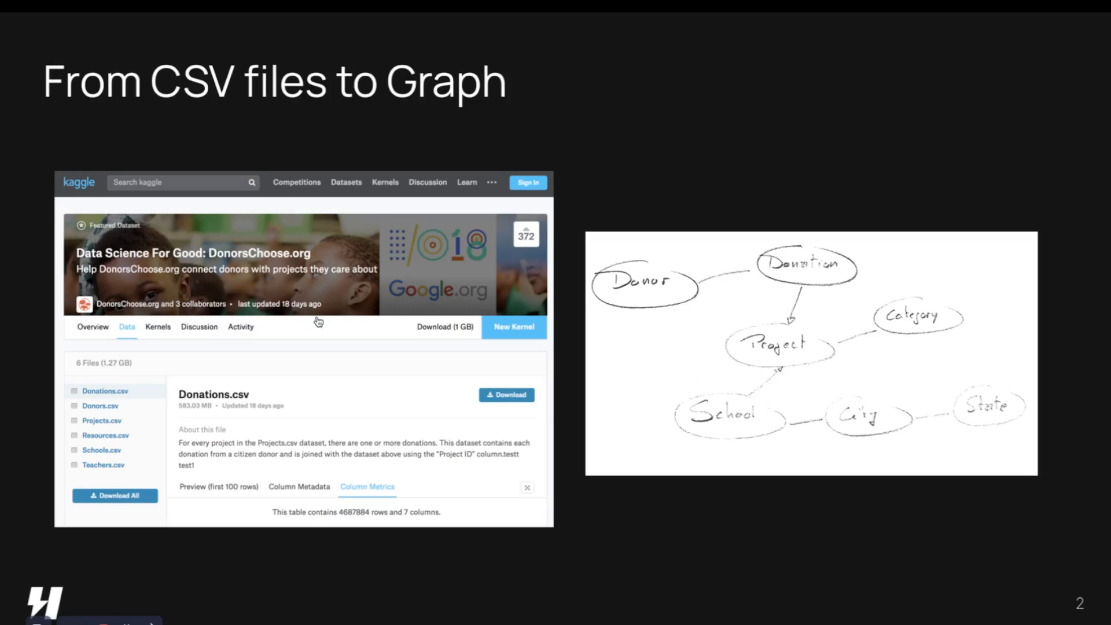
mouse_move(669, 285)
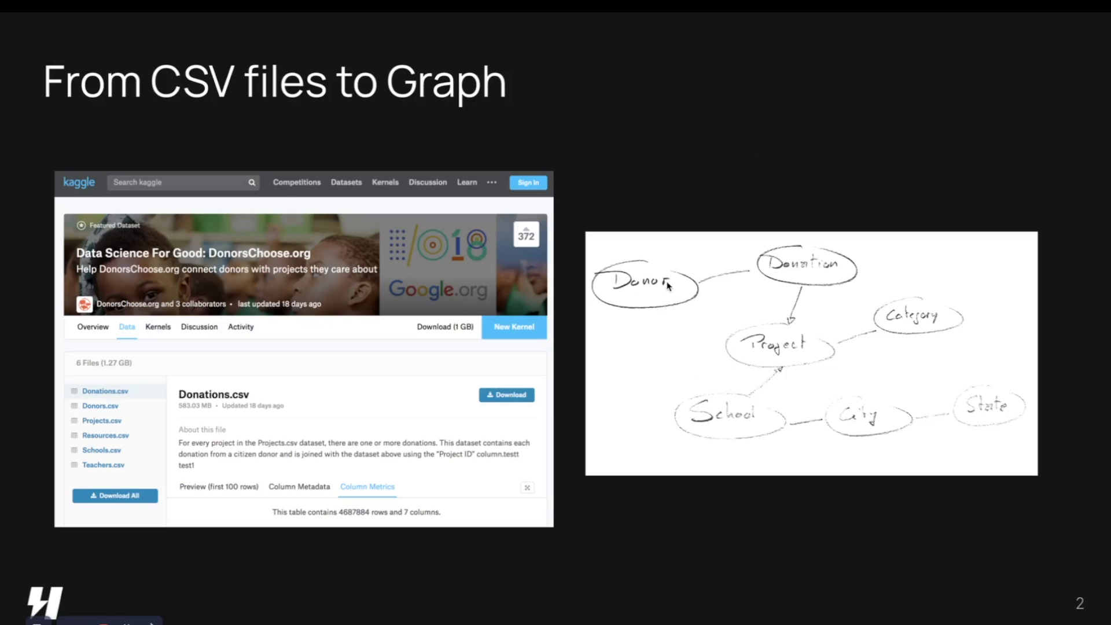
mouse_move(811, 275)
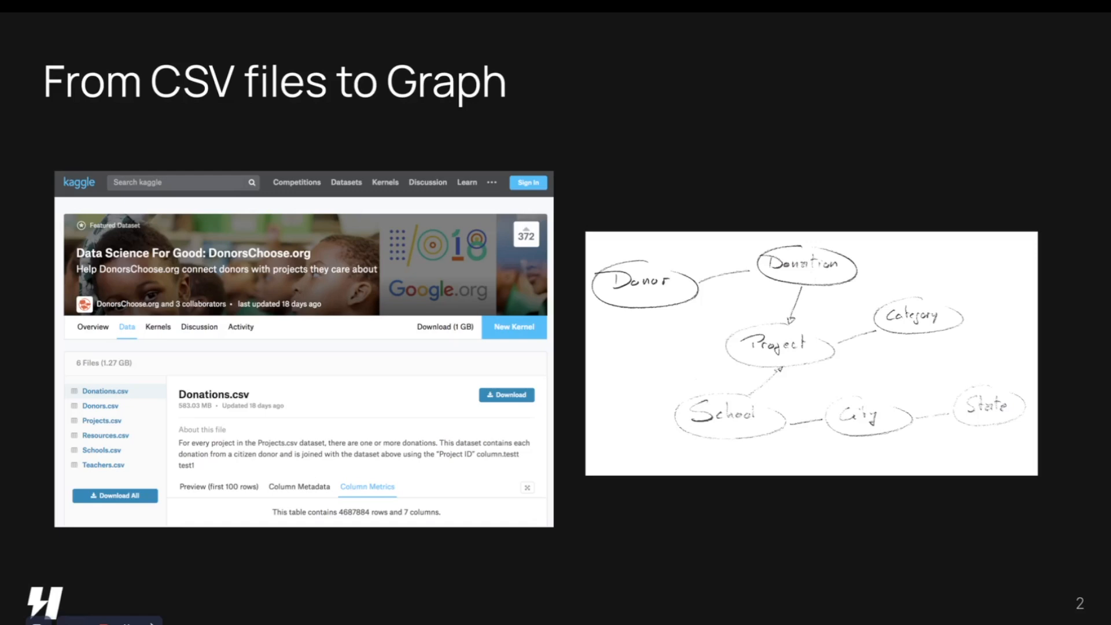
mouse_move(355, 250)
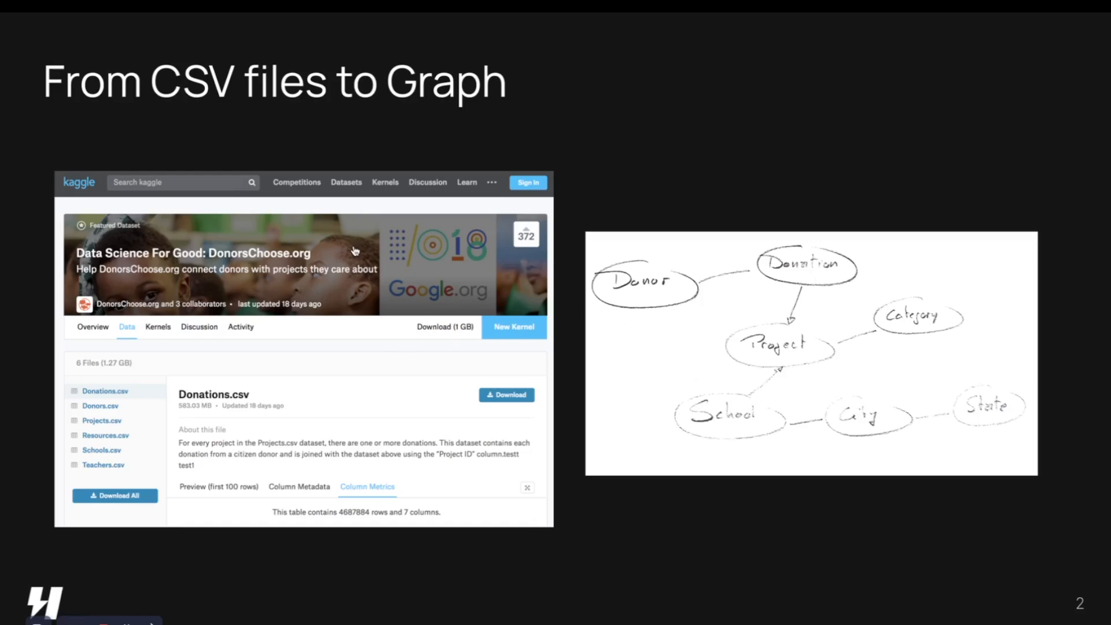
mouse_move(248, 227)
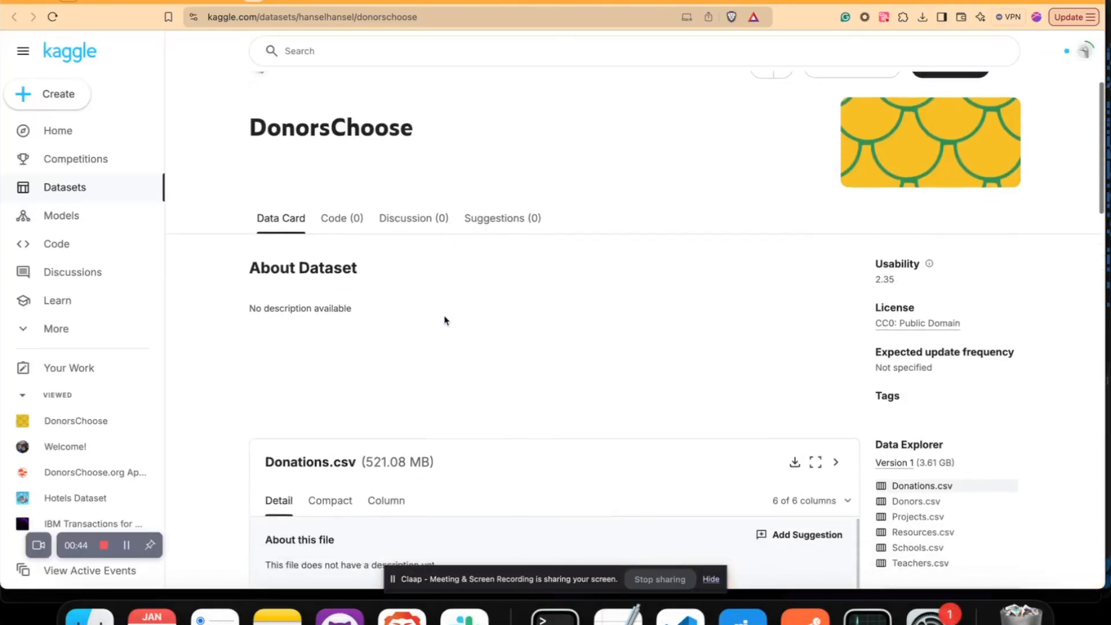
Step: Preview the Schools.csv and Projects.csv files, then return to the Donations.csv preview
scroll(down, 3)
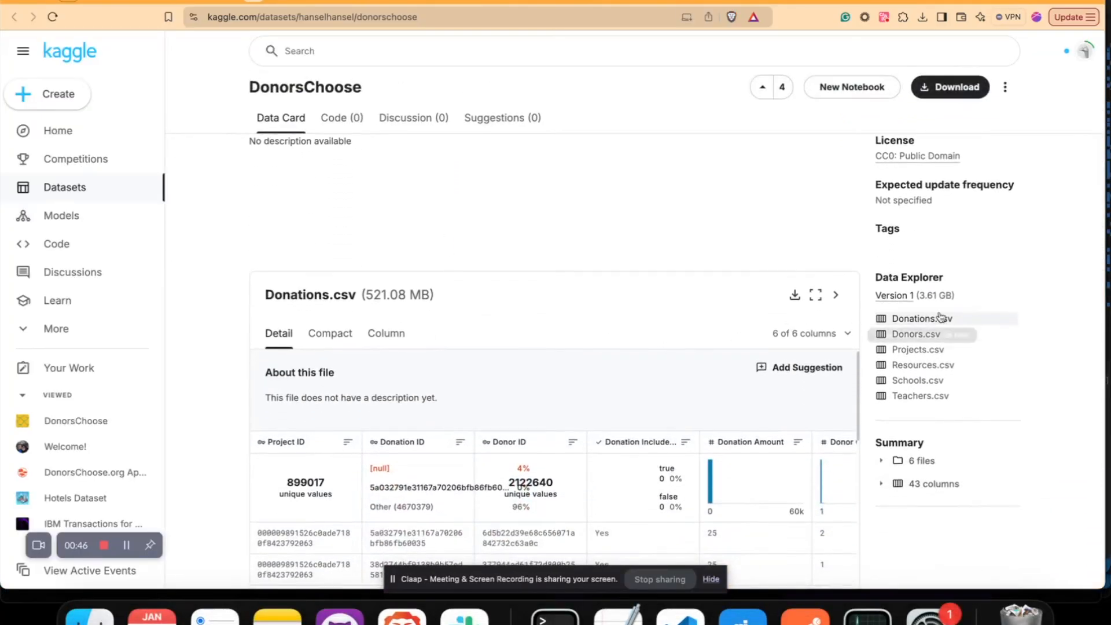
click(916, 380)
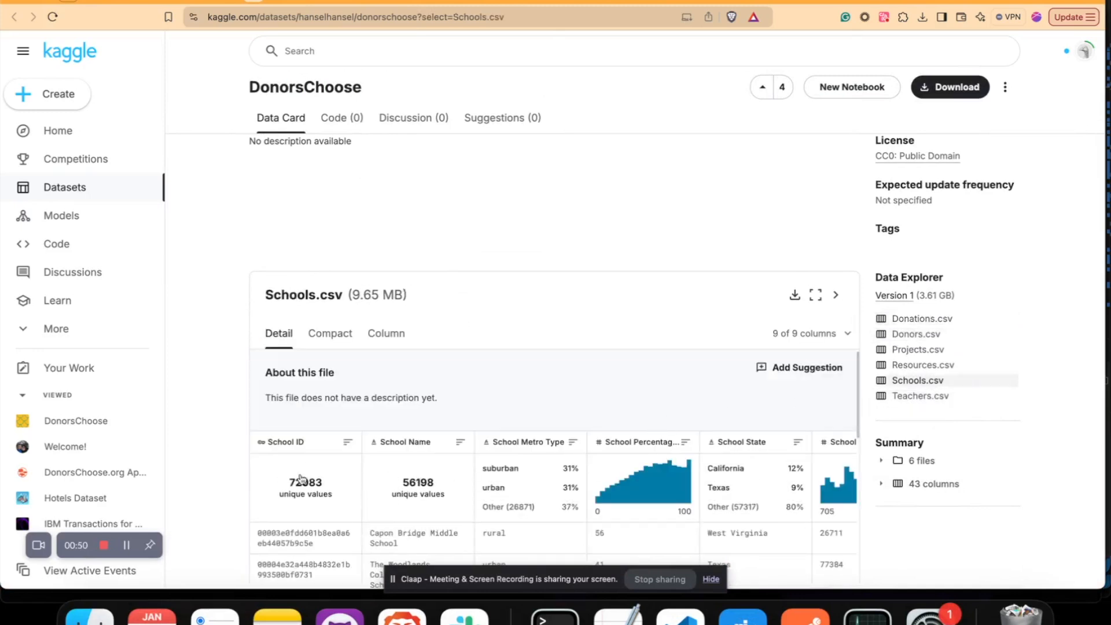
click(915, 334)
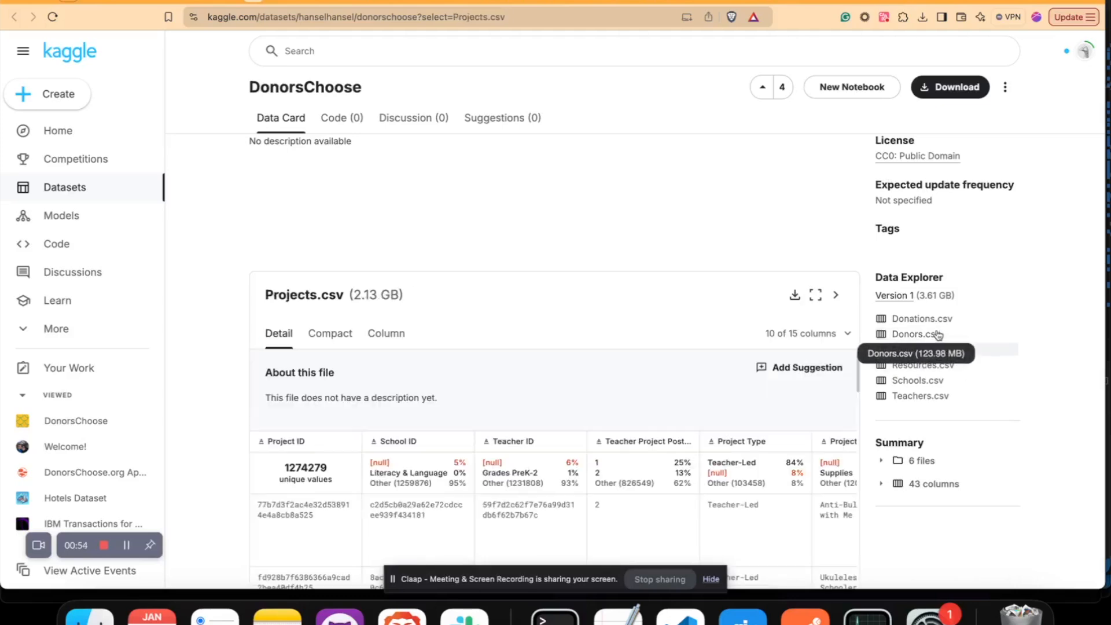
click(922, 318)
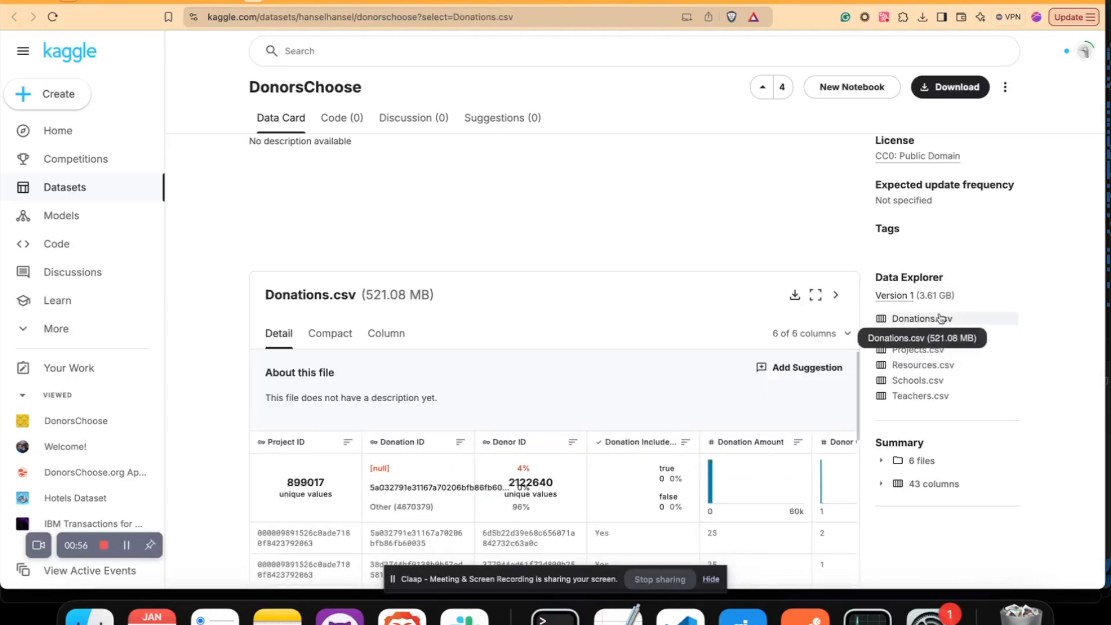
mouse_move(823, 305)
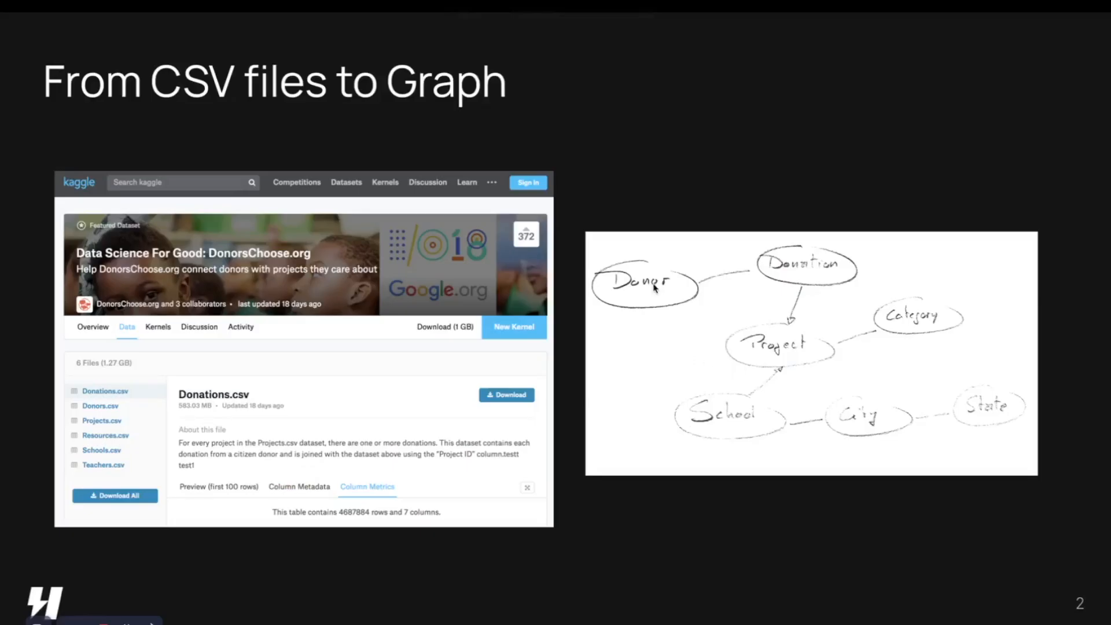
mouse_move(665, 297)
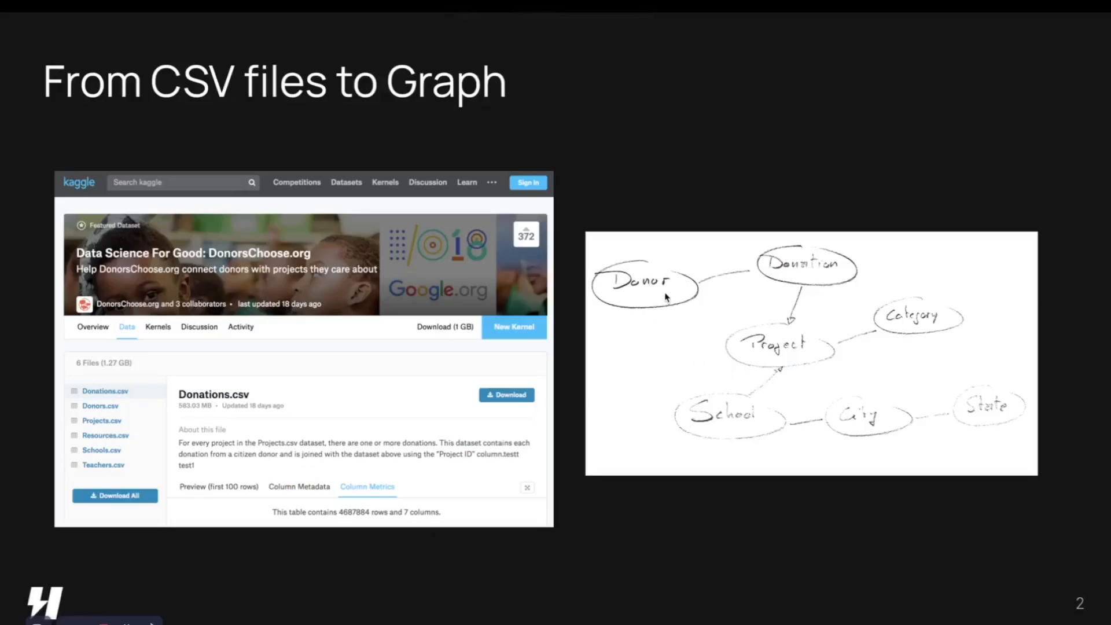
mouse_move(785, 354)
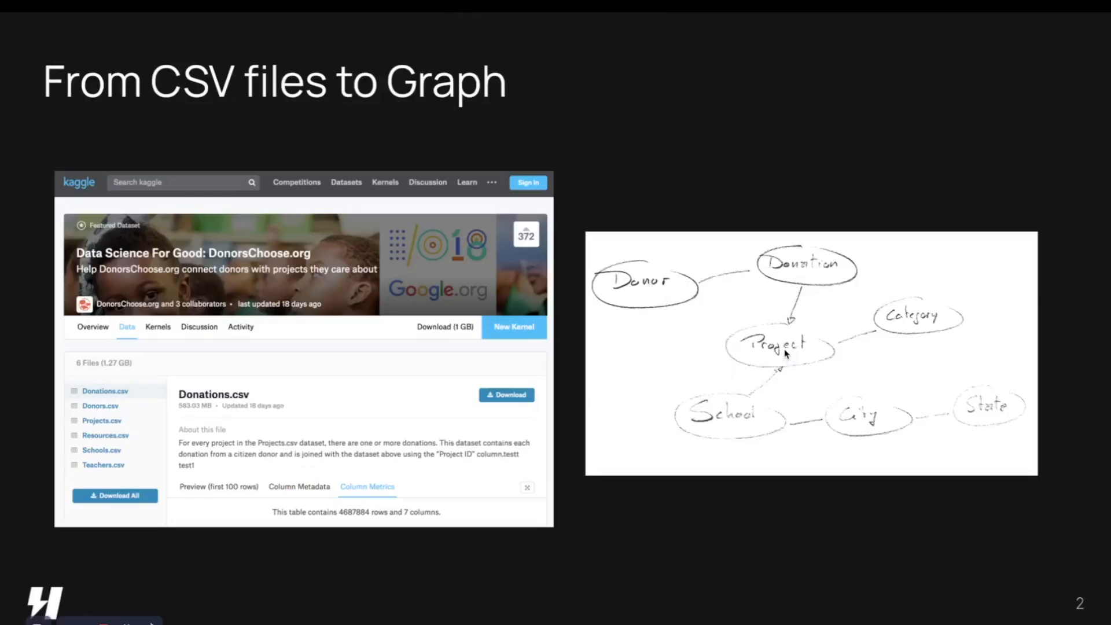
mouse_move(791, 358)
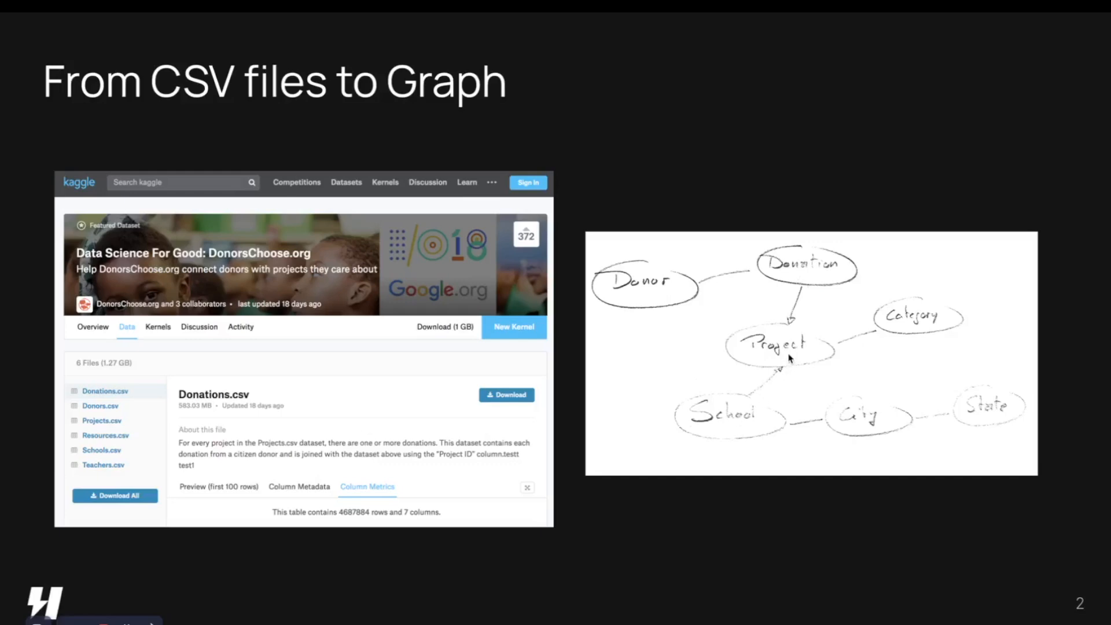
mouse_move(744, 432)
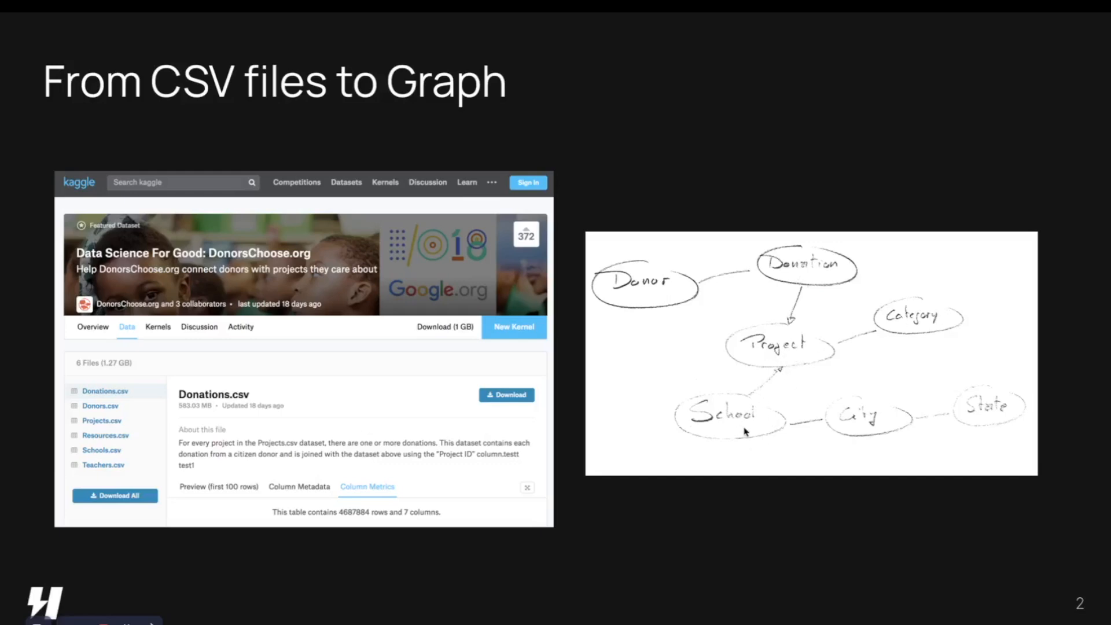
mouse_move(1007, 417)
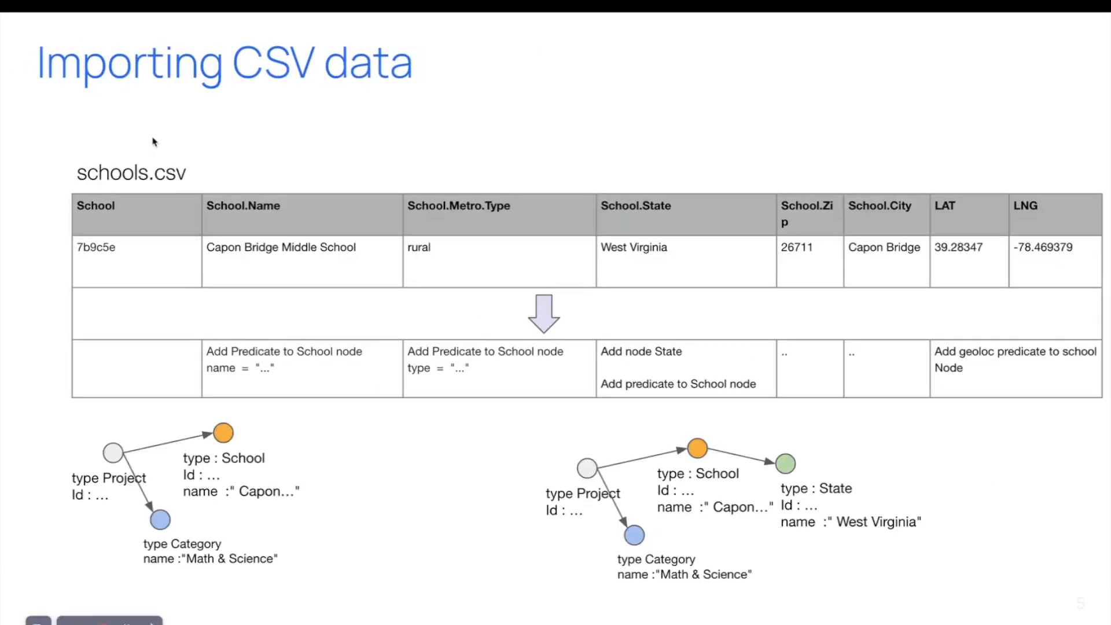
mouse_move(590, 471)
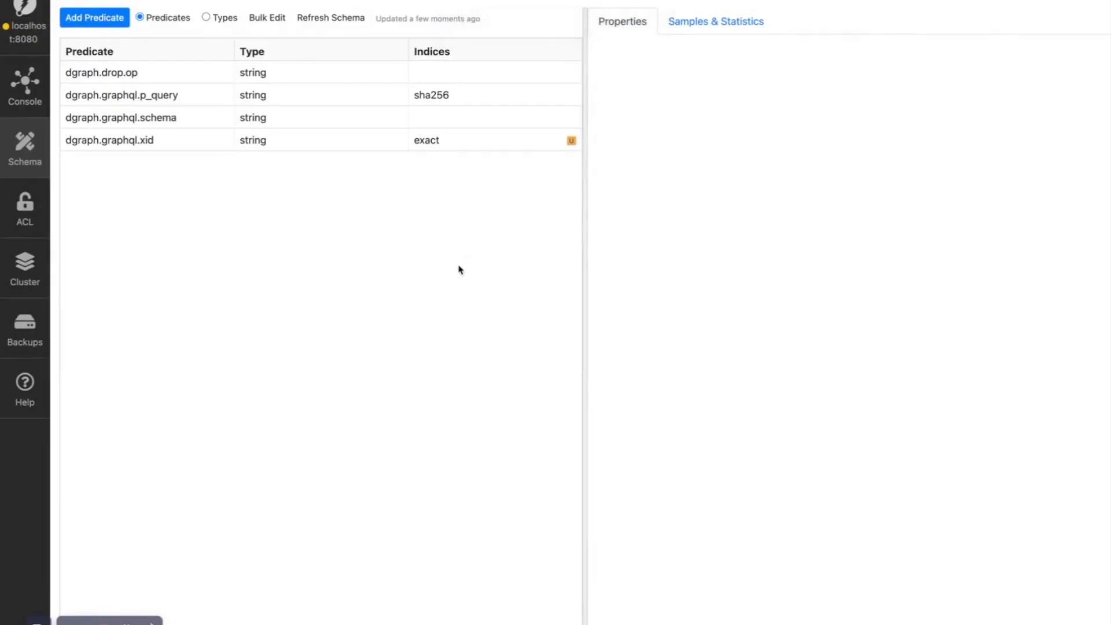
mouse_move(25, 86)
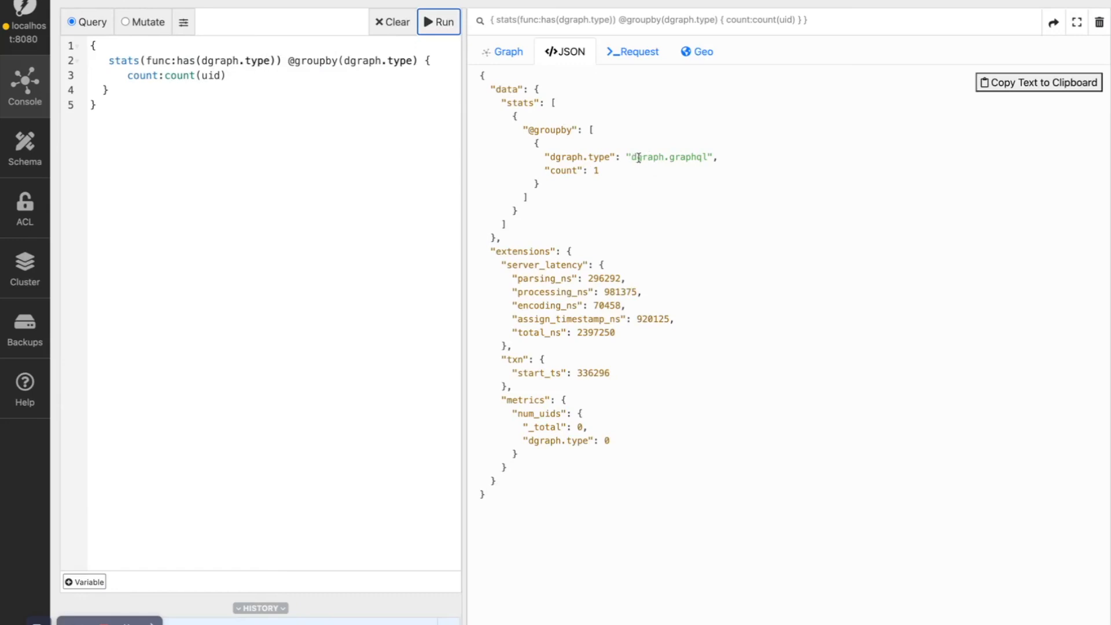
mouse_move(649, 224)
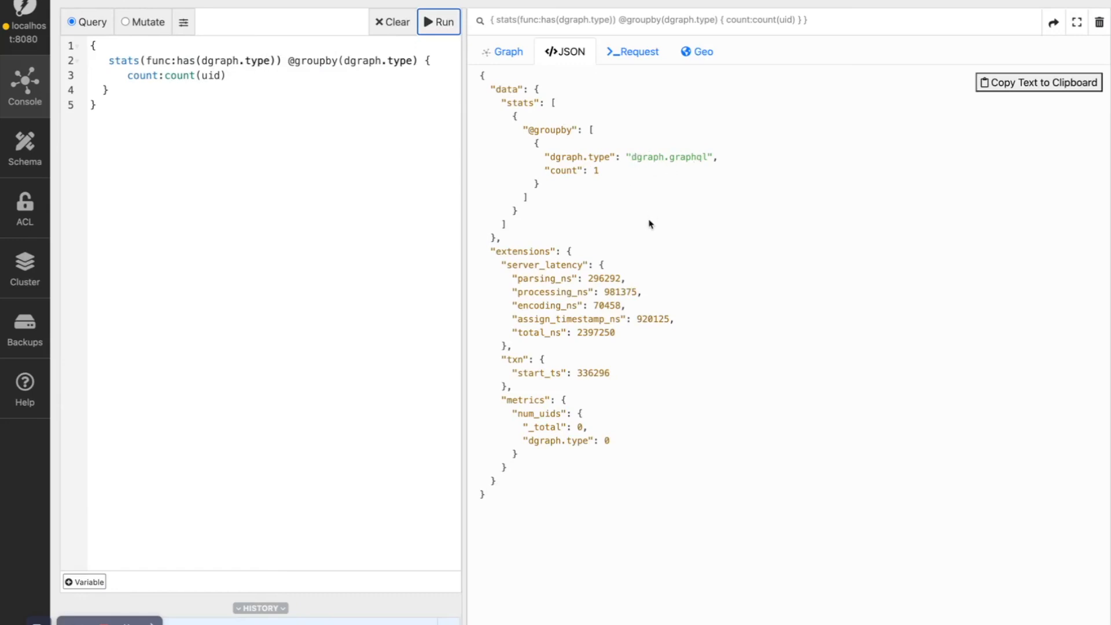
mouse_move(505, 253)
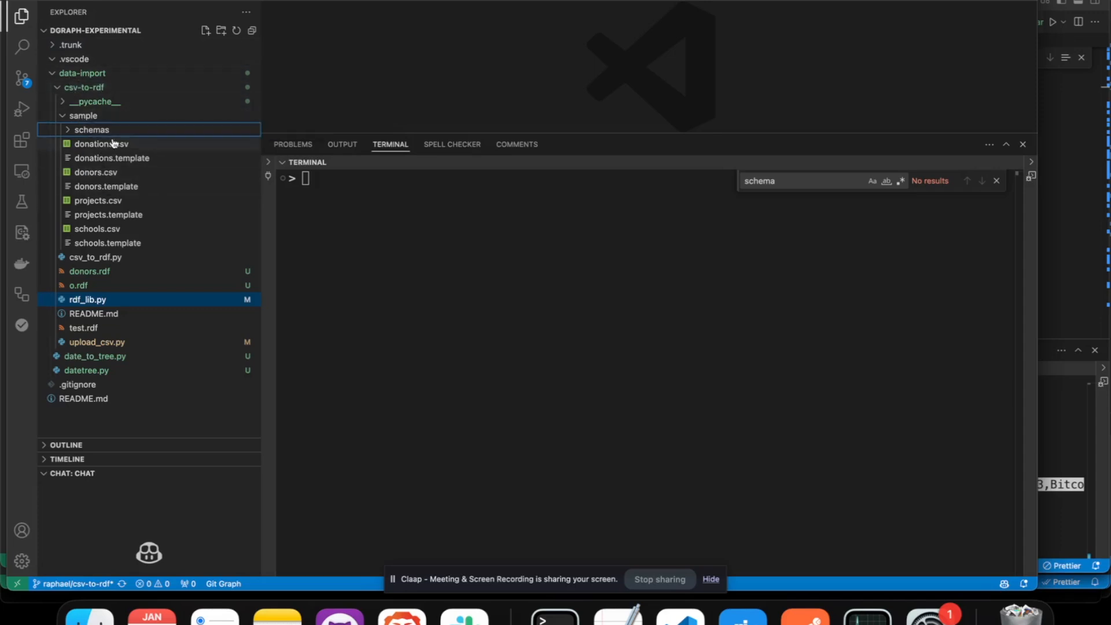
mouse_move(101, 144)
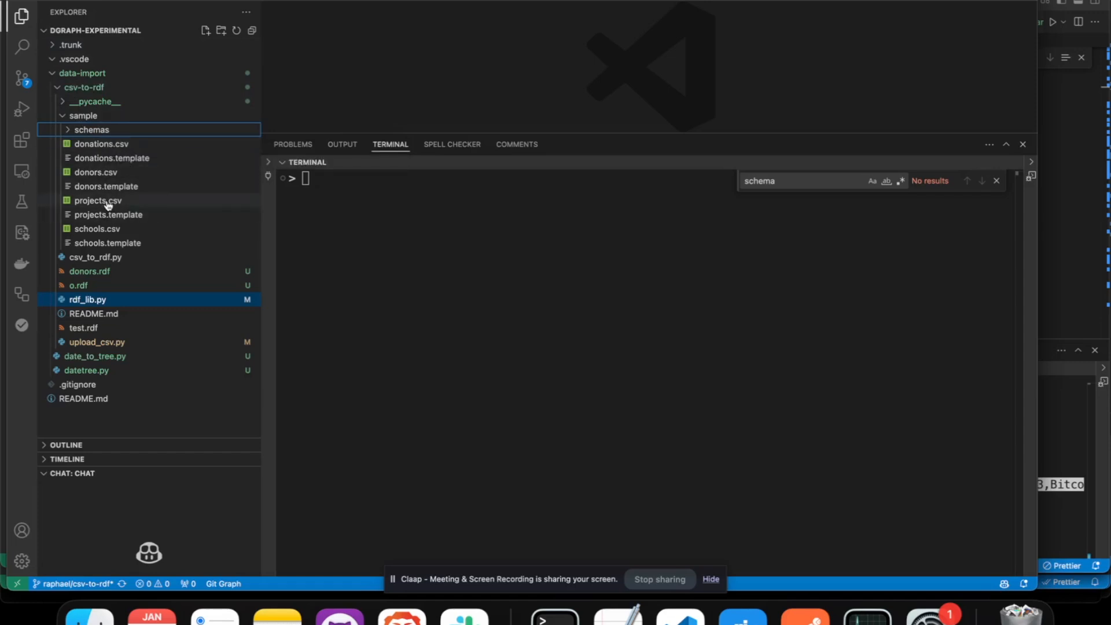
mouse_move(97, 201)
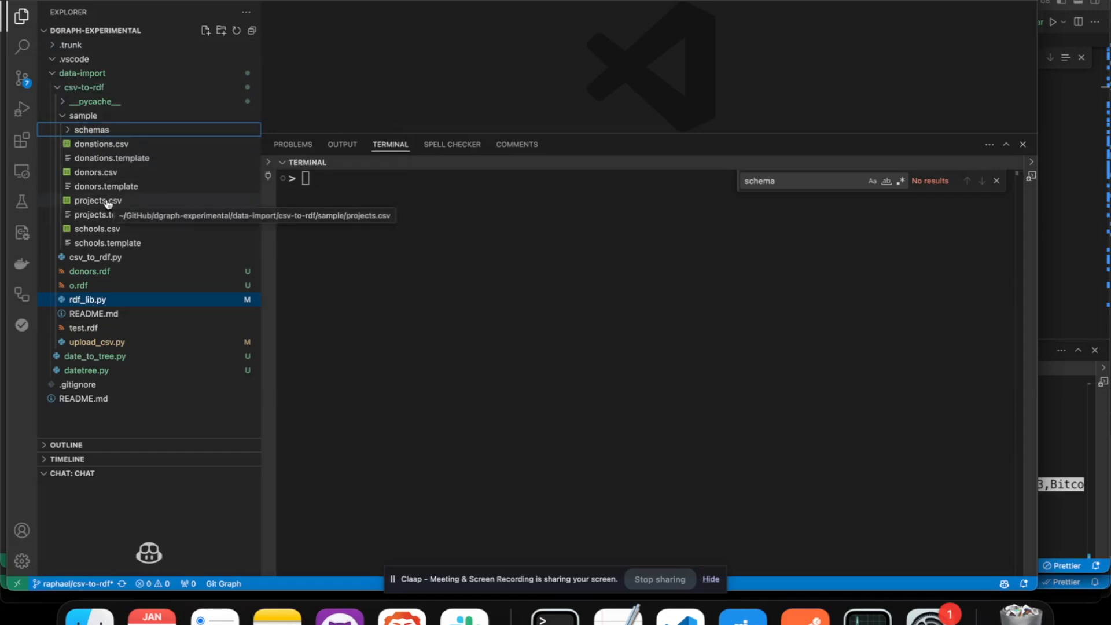
Step: Review the projects and schools sample CSVs alongside their template mapping files
click(97, 201)
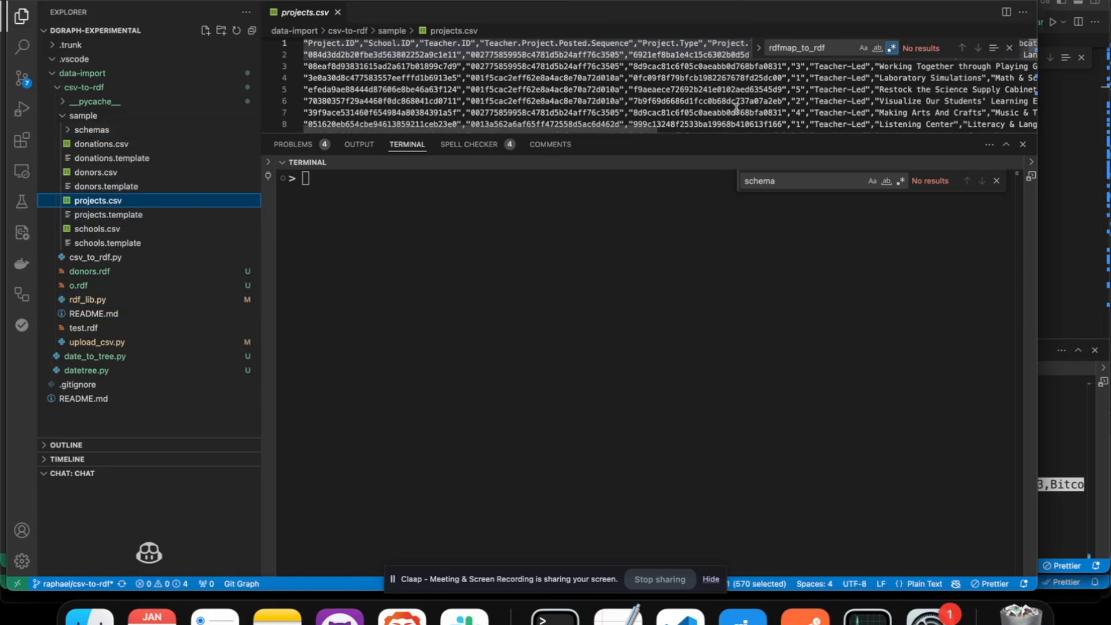
click(108, 214)
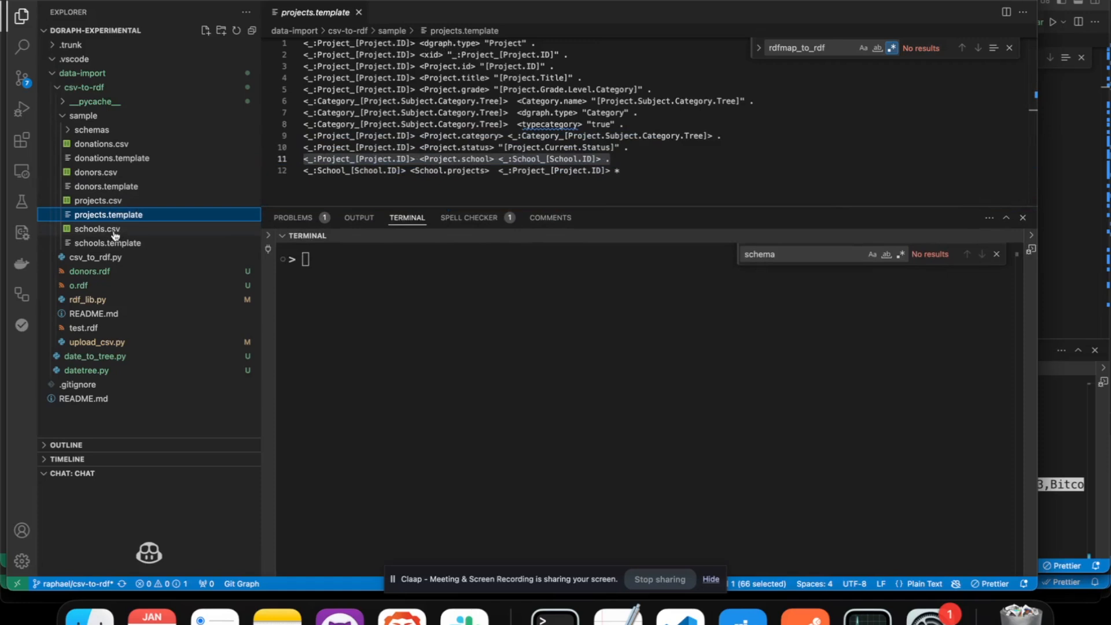
click(97, 228)
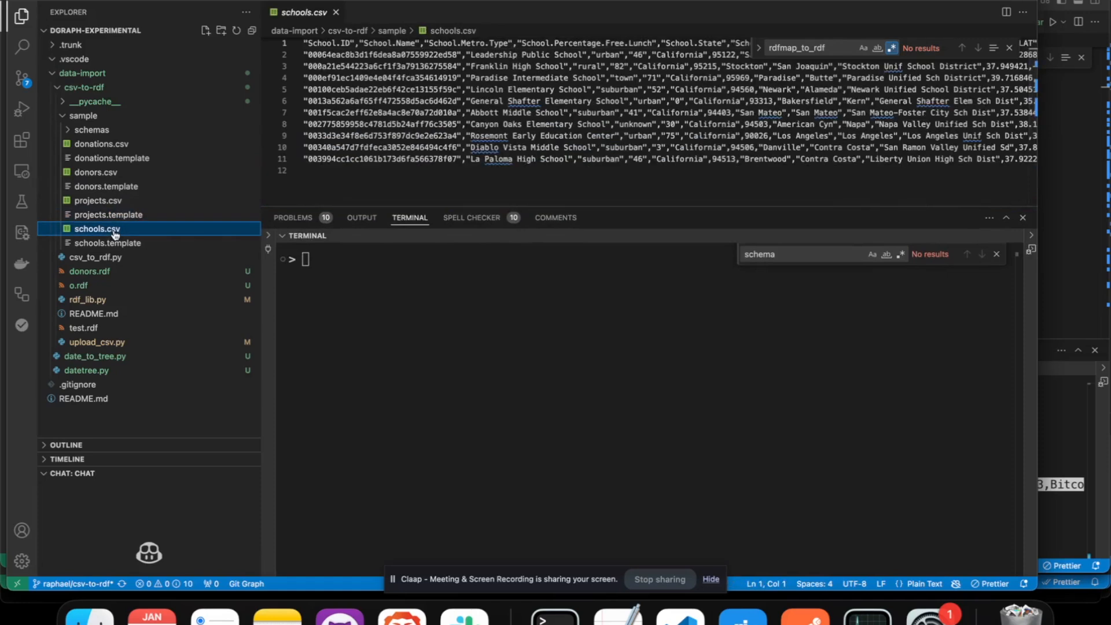
mouse_move(118, 136)
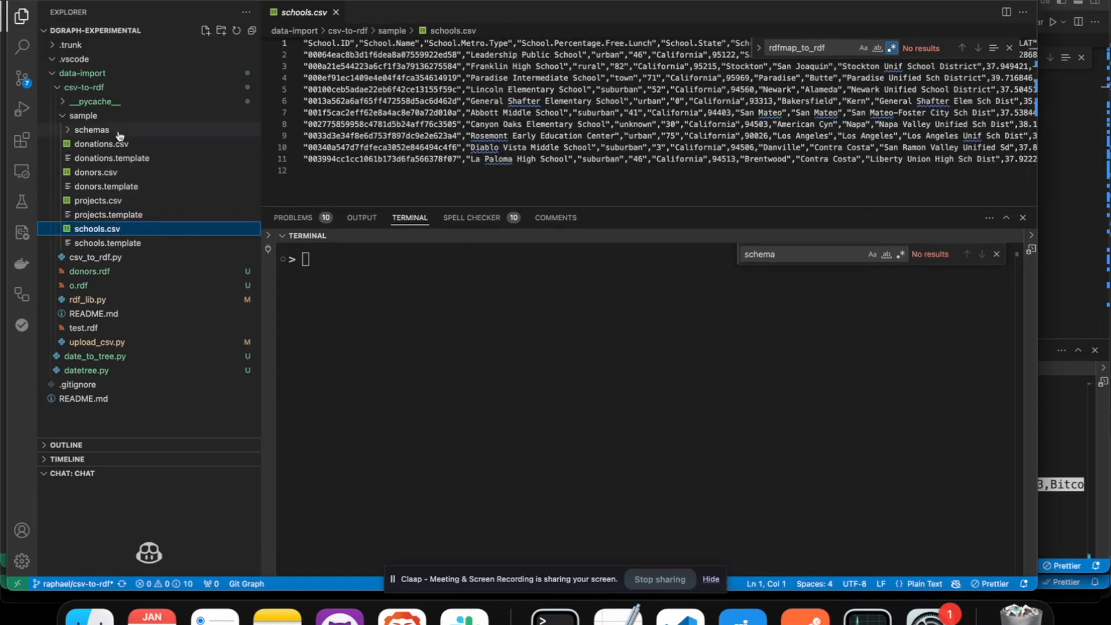
click(108, 243)
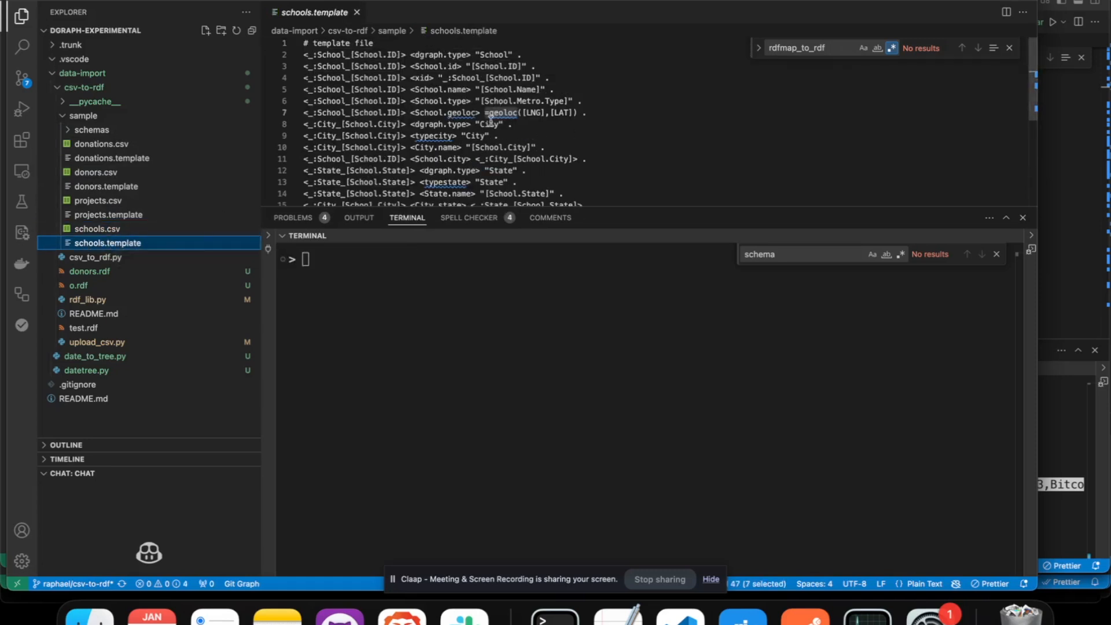
mouse_move(502, 113)
text(pwd)
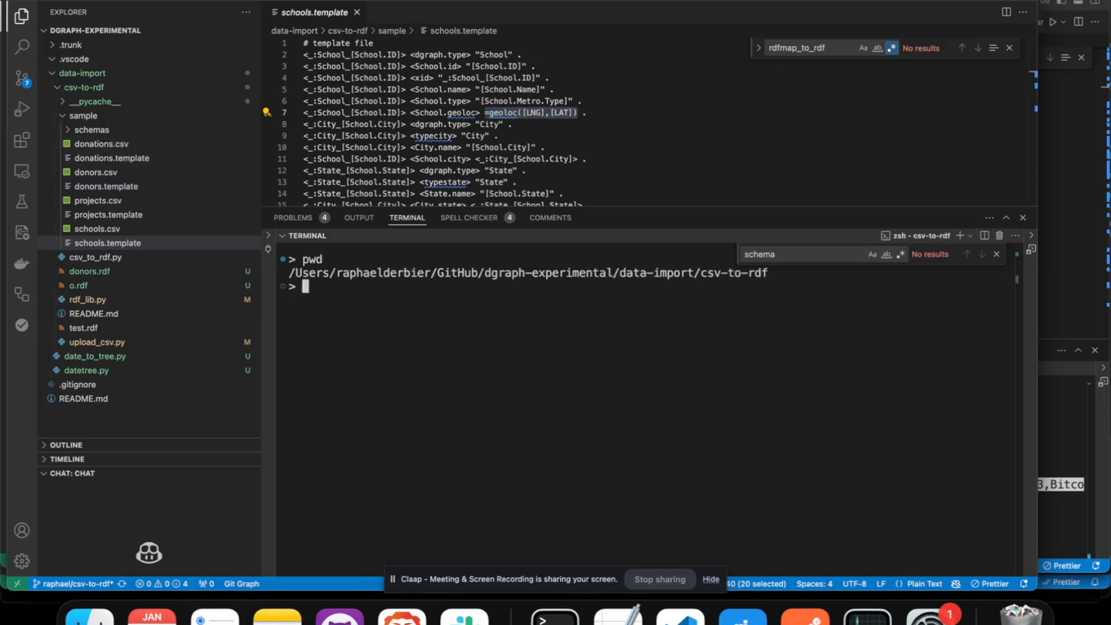
Step: Run csv_to_rdf.py on the sample folder to print RDF triples, then start clearing
text(python)
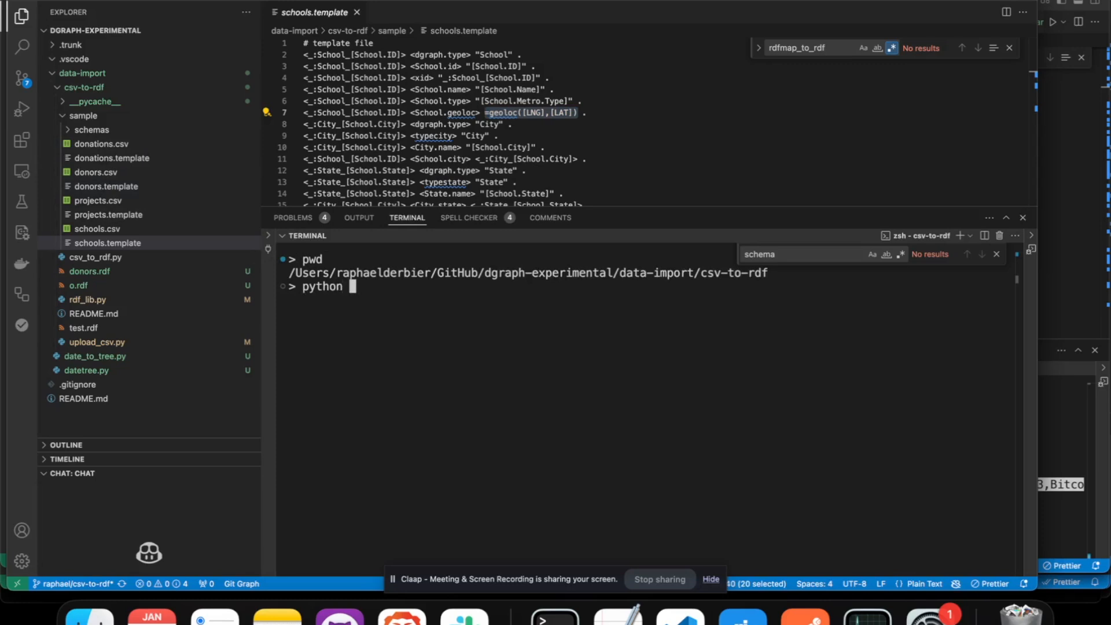
text(csv_to_rdf.py)
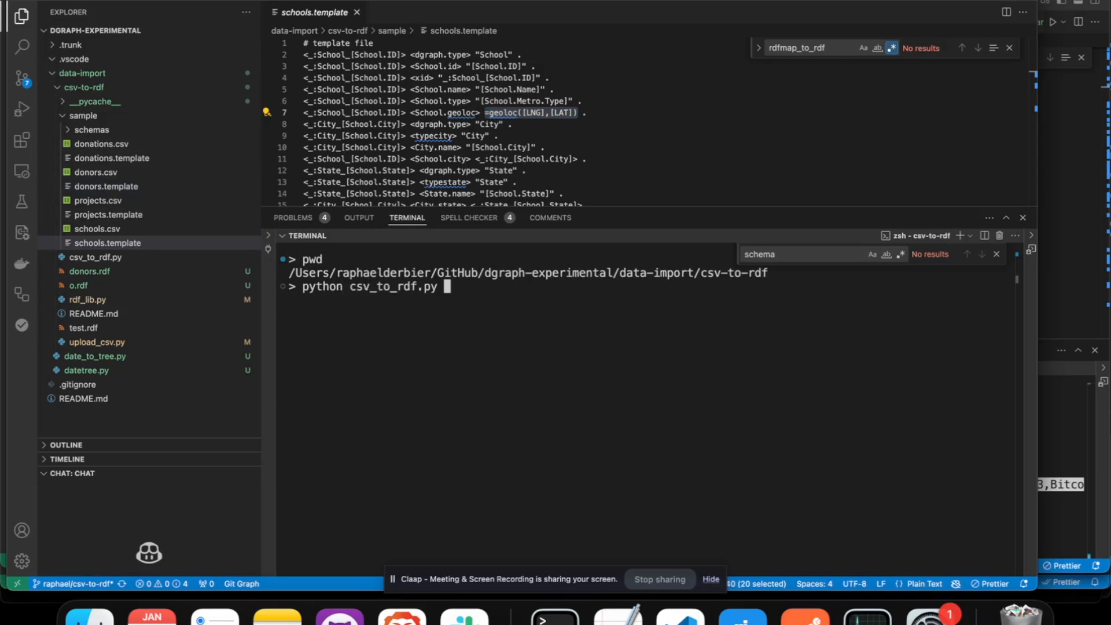
text(sampl)
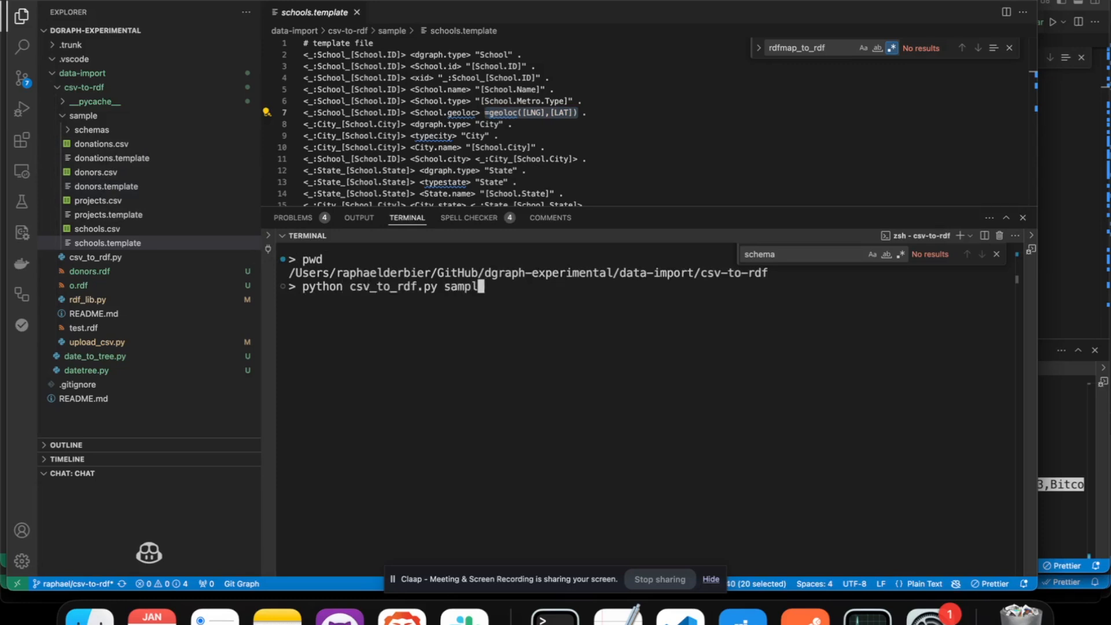
text(e)
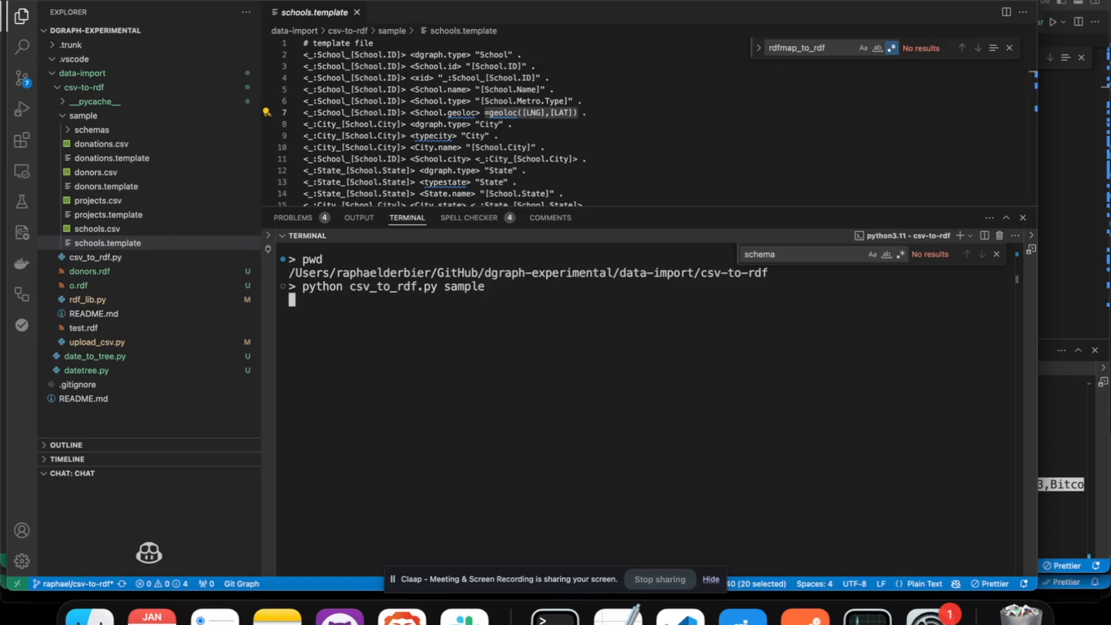
key(Return)
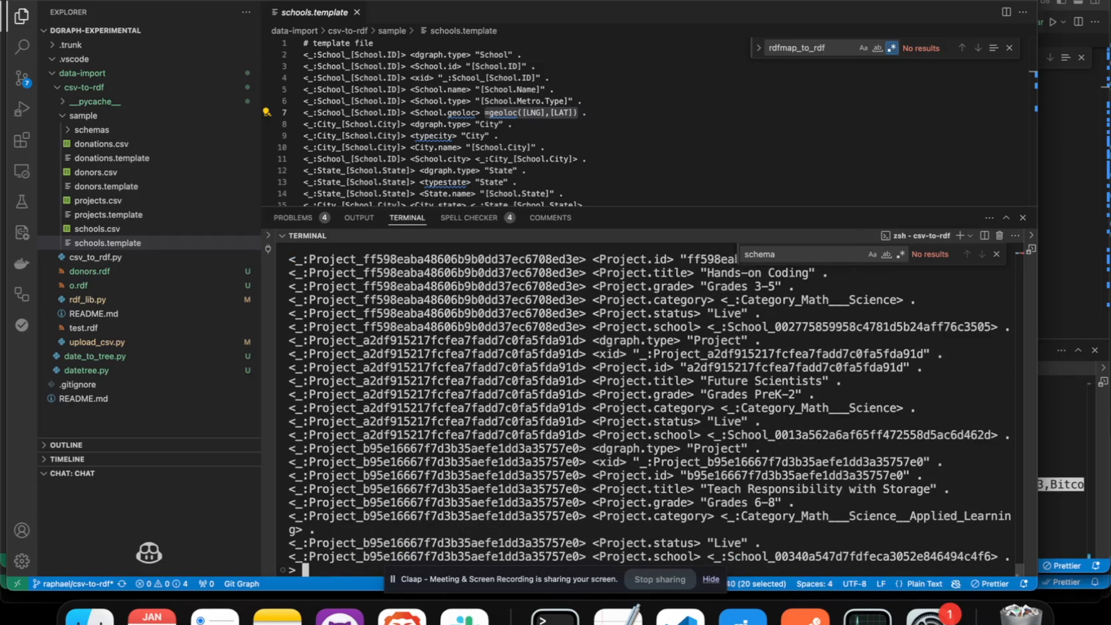
text(cle)
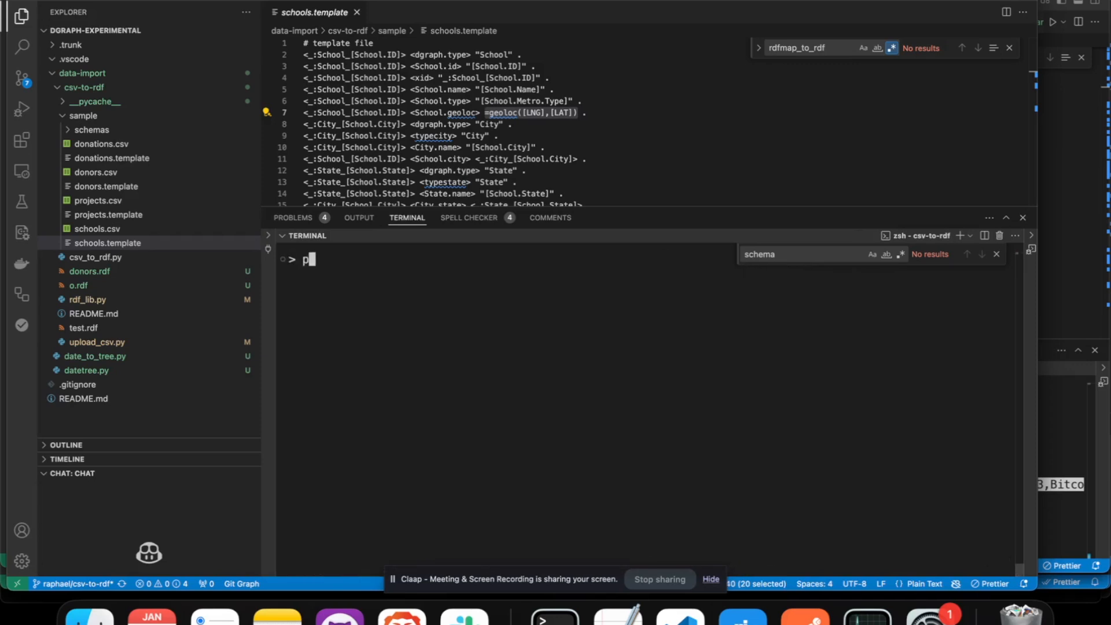
Step: Type the 'python upload_csv.py sample' command and expand the schemas folder
text(ython)
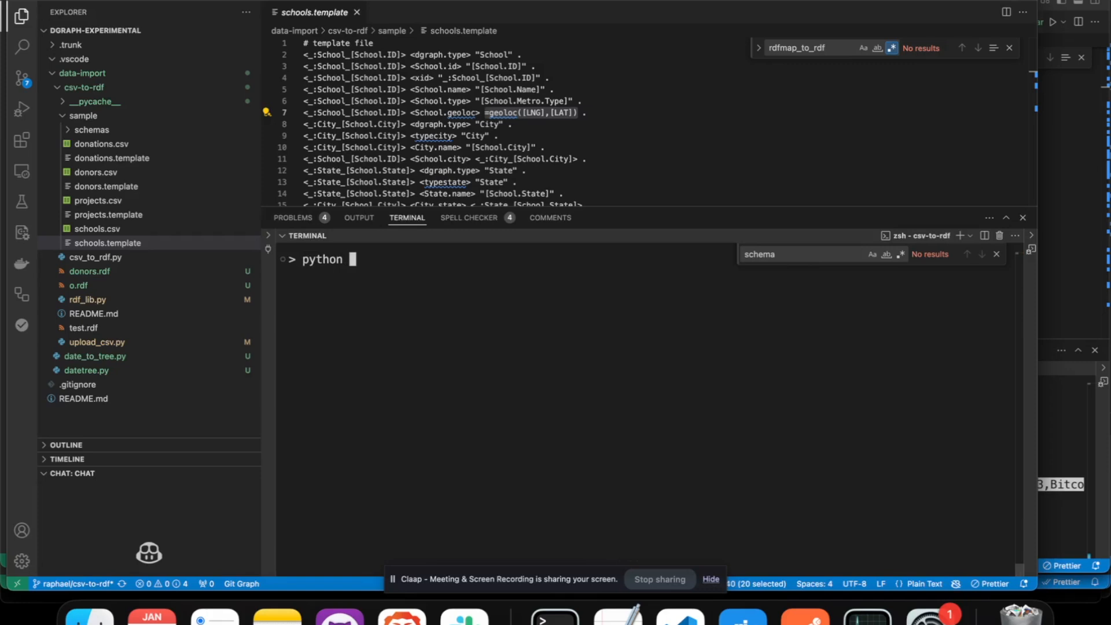
text(upload_csv.py)
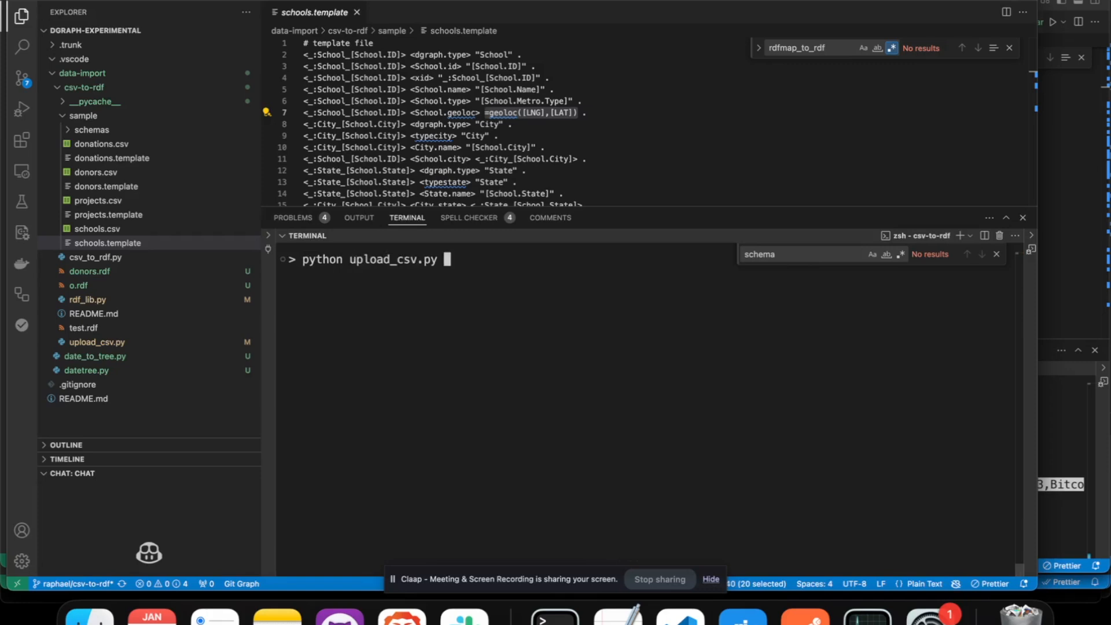
text(sample)
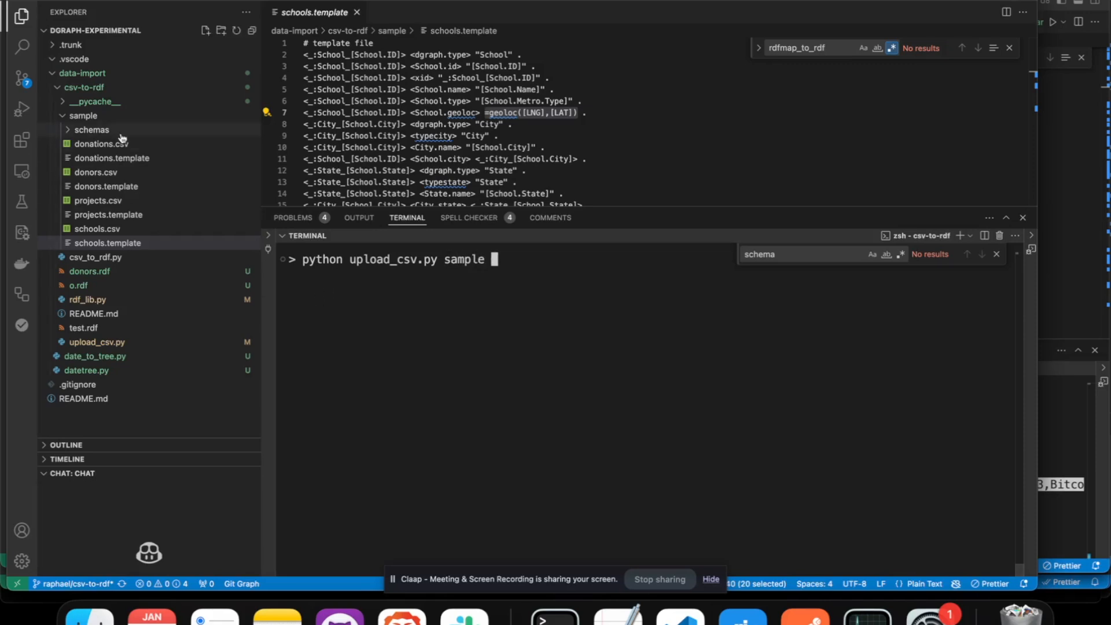
click(92, 129)
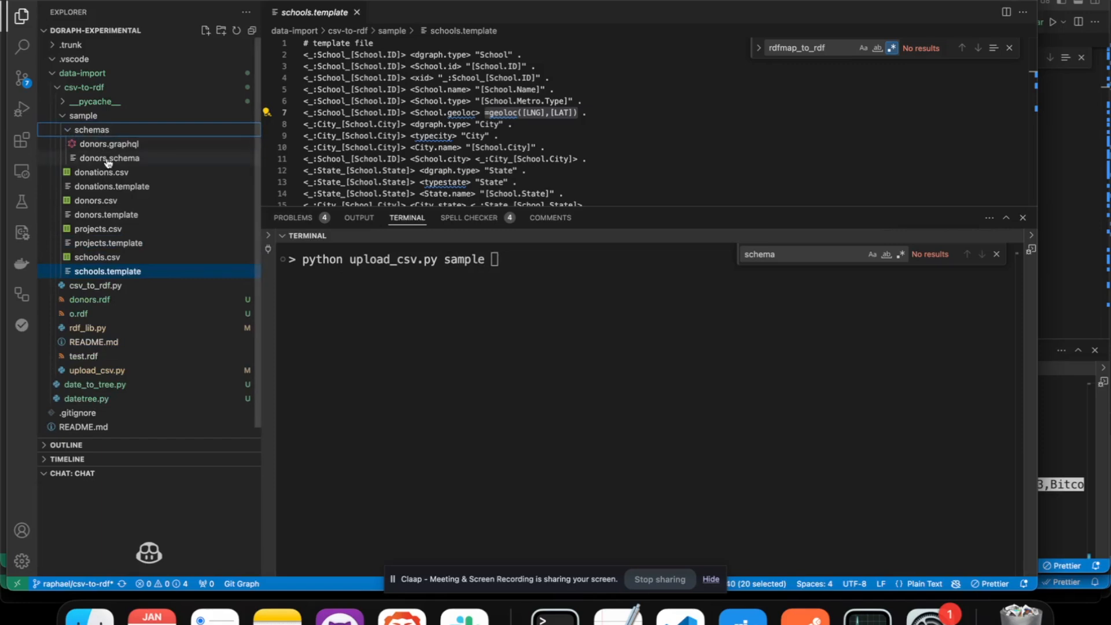
Step: View donors.schema and run the upload with sample/schemas/donors.schema, then return to Ratel
click(110, 158)
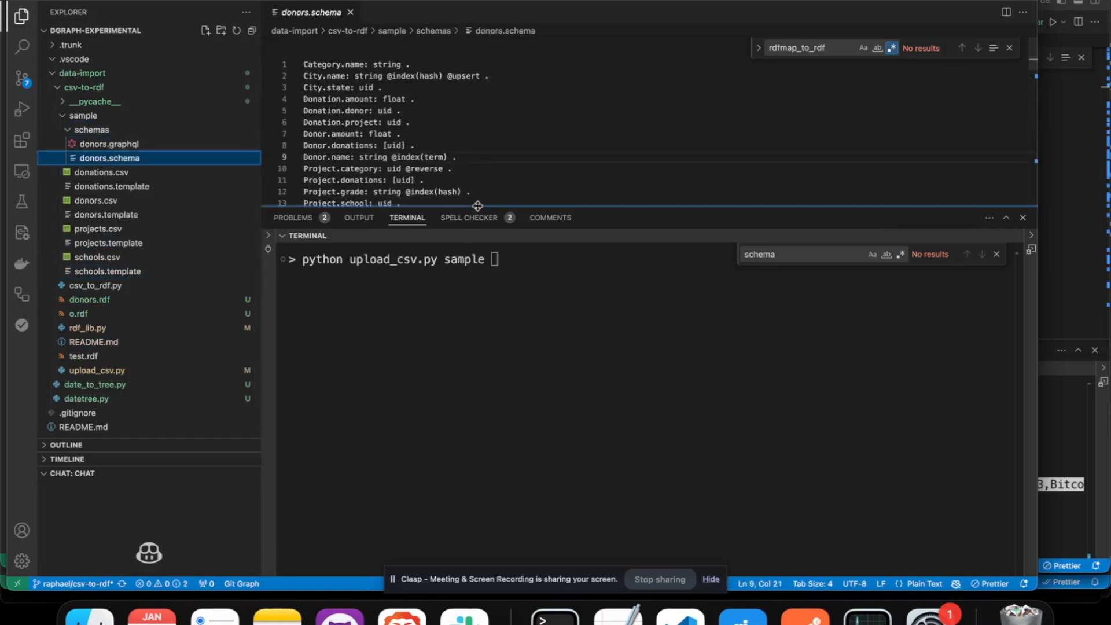
drag(477, 205, 477, 291)
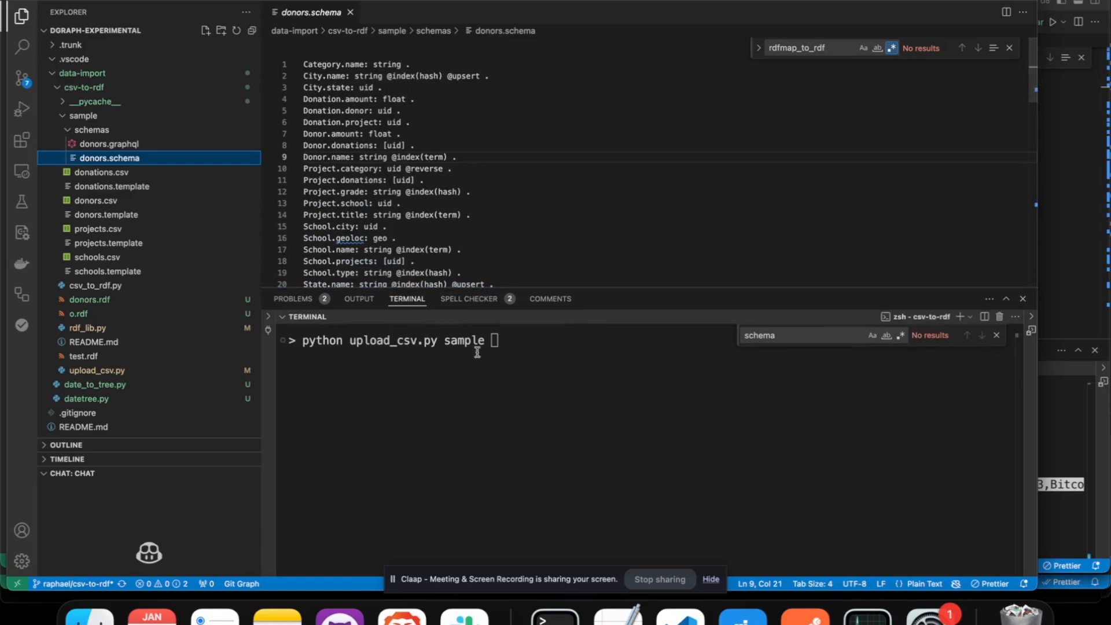
text(sampl)
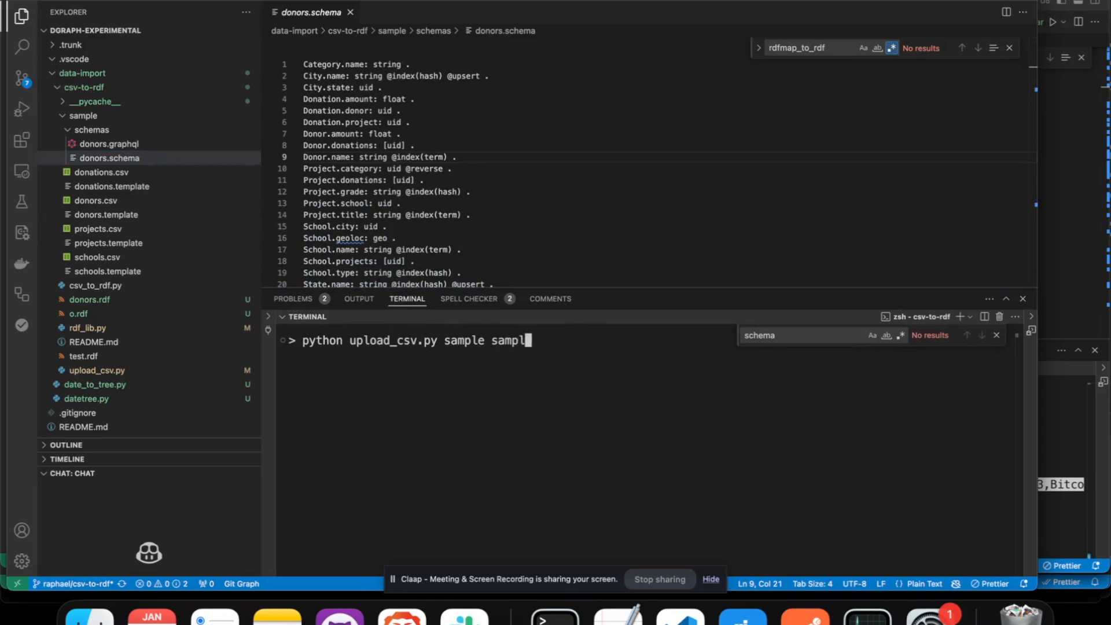
text(e/schemas/)
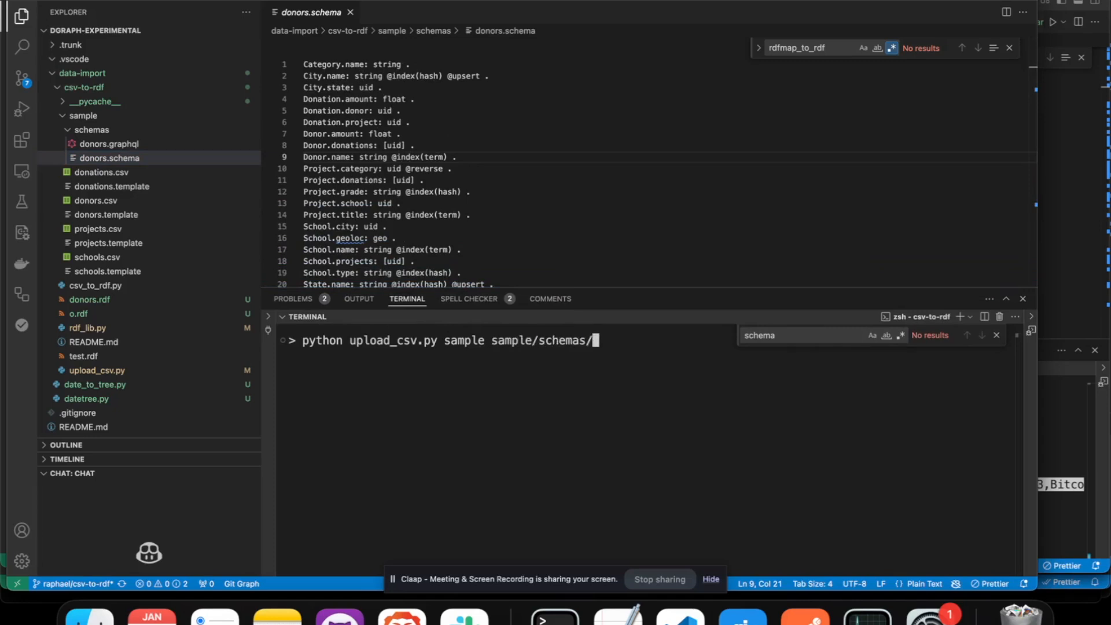
text(donors.s)
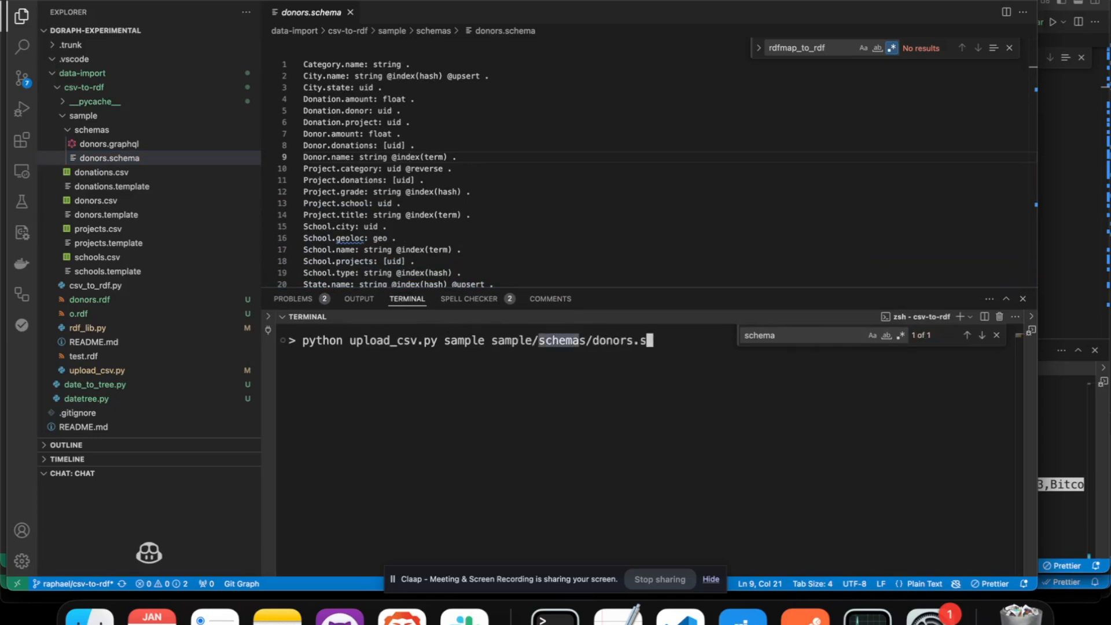
key(Return)
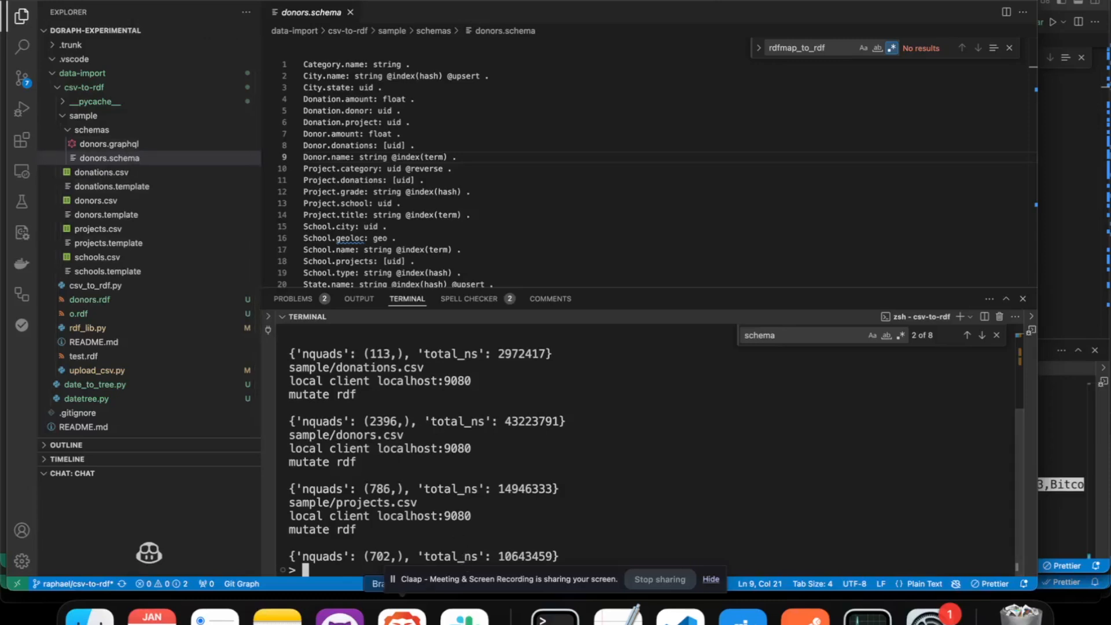
click(438, 21)
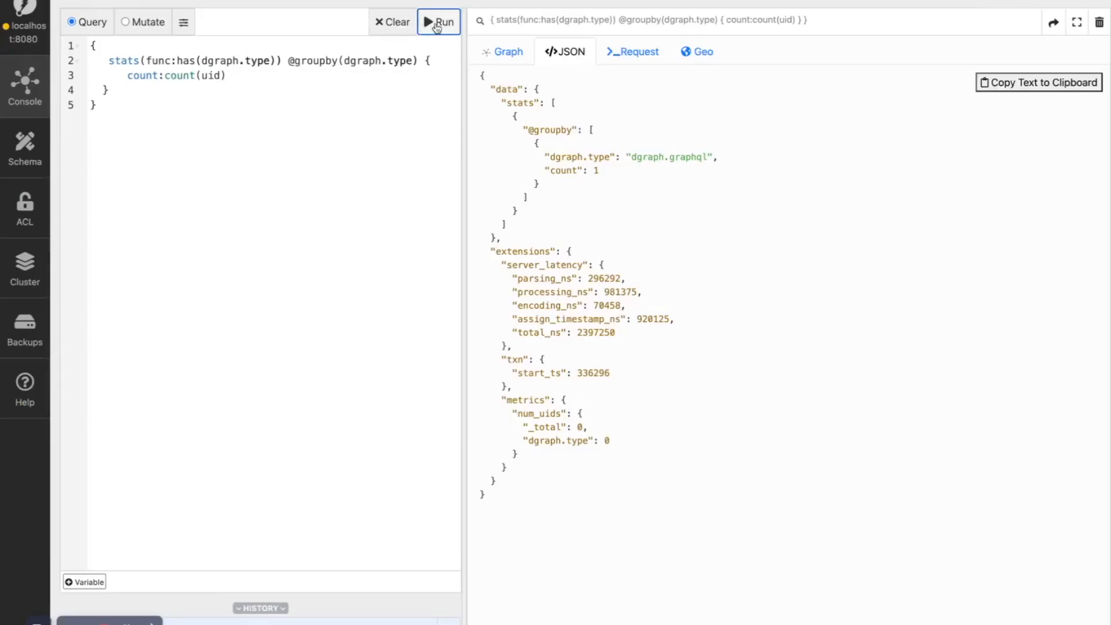
Step: Rerun the type-count query and open the query History panel
click(439, 22)
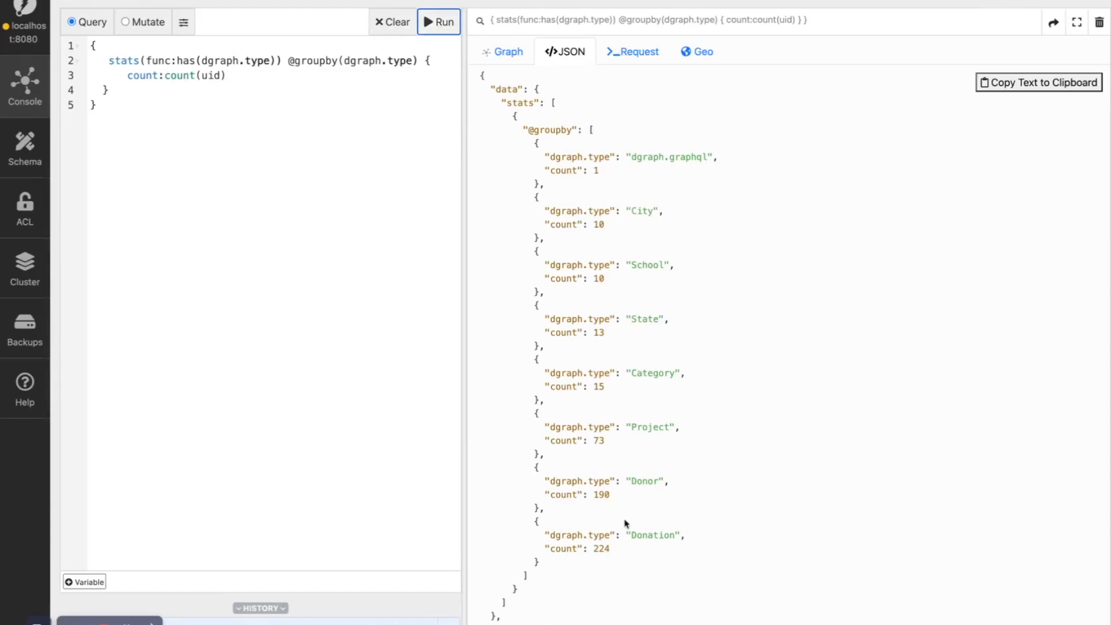
mouse_move(614, 416)
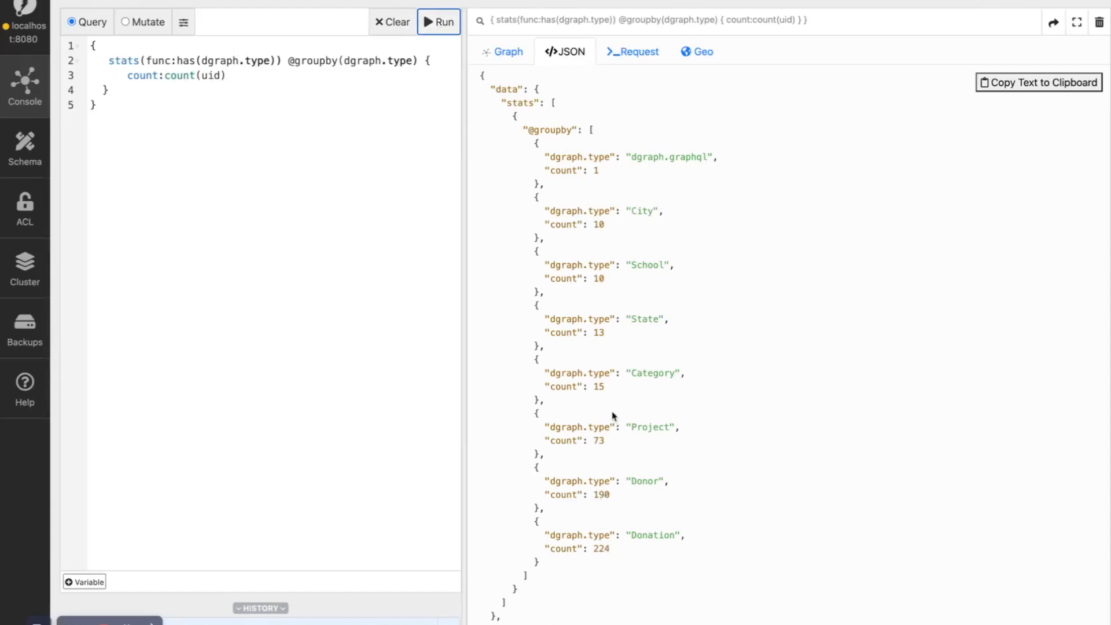
mouse_move(310, 530)
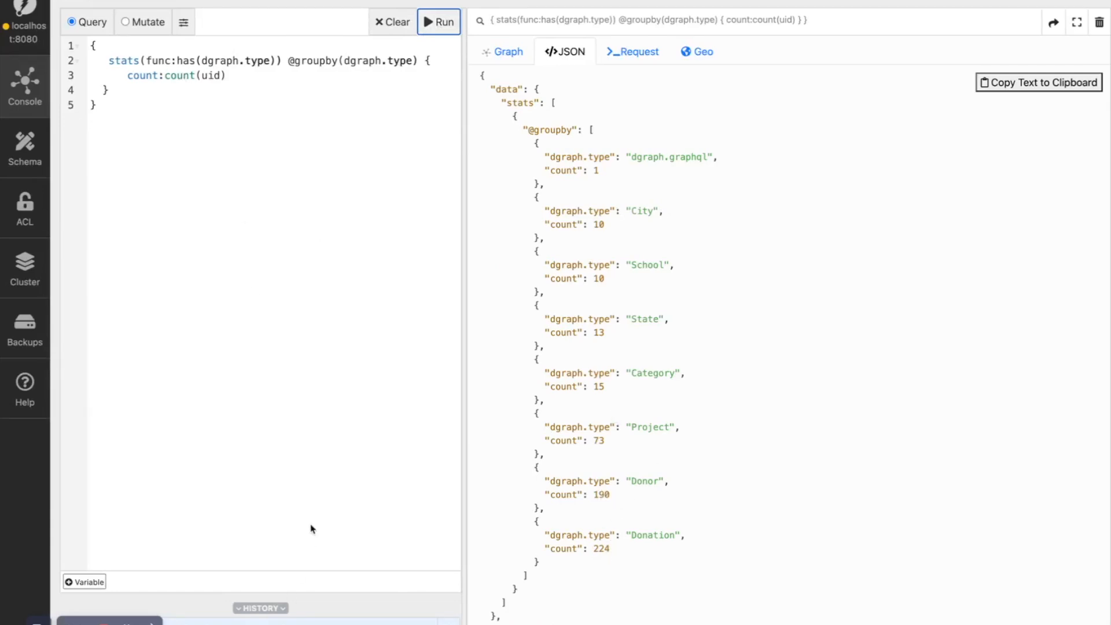
click(260, 607)
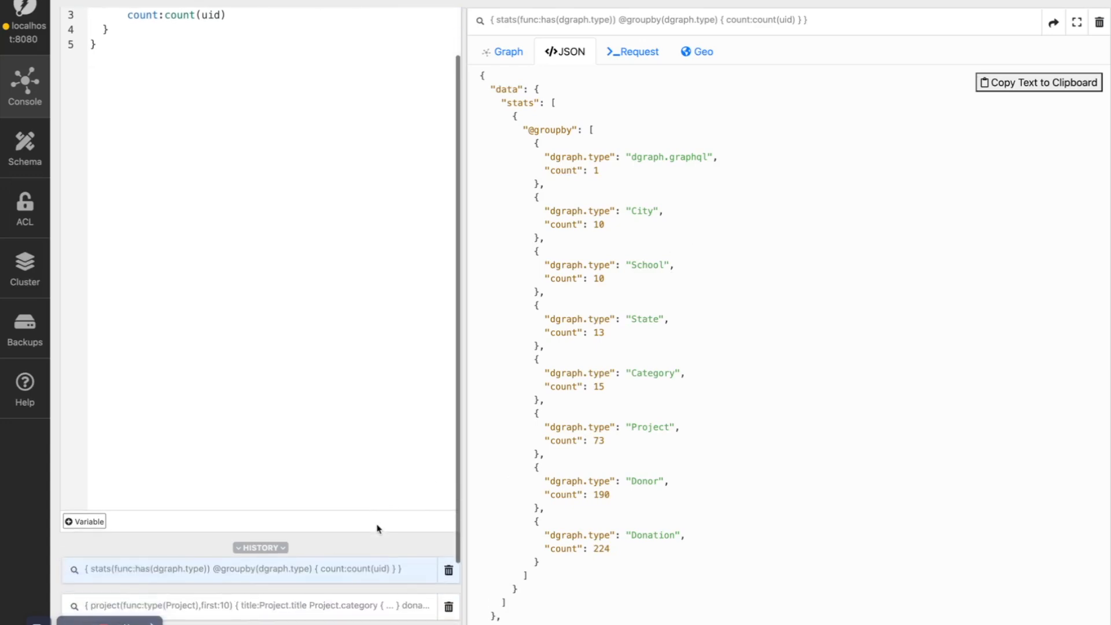
Step: Load the earlier ten-project query from History and run it in Graph view
click(248, 605)
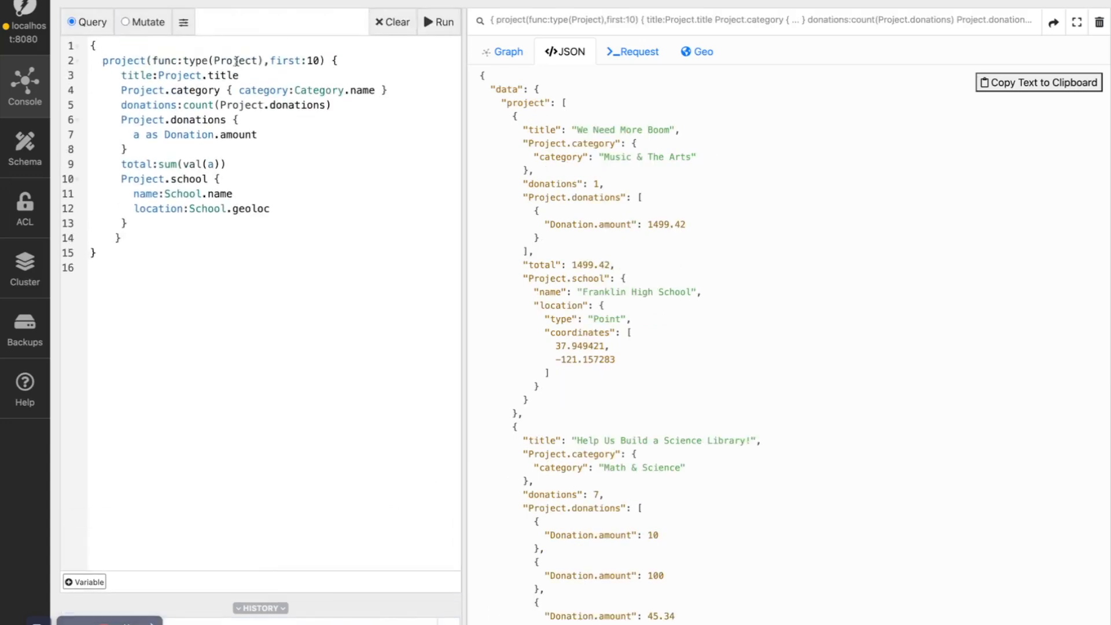
click(439, 22)
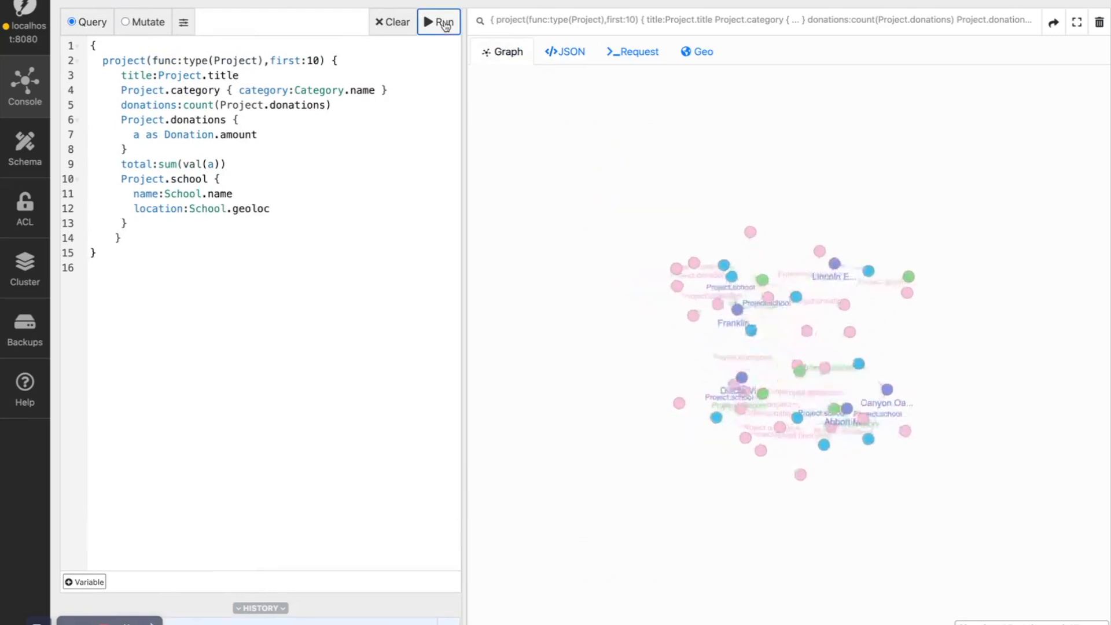
click(702, 146)
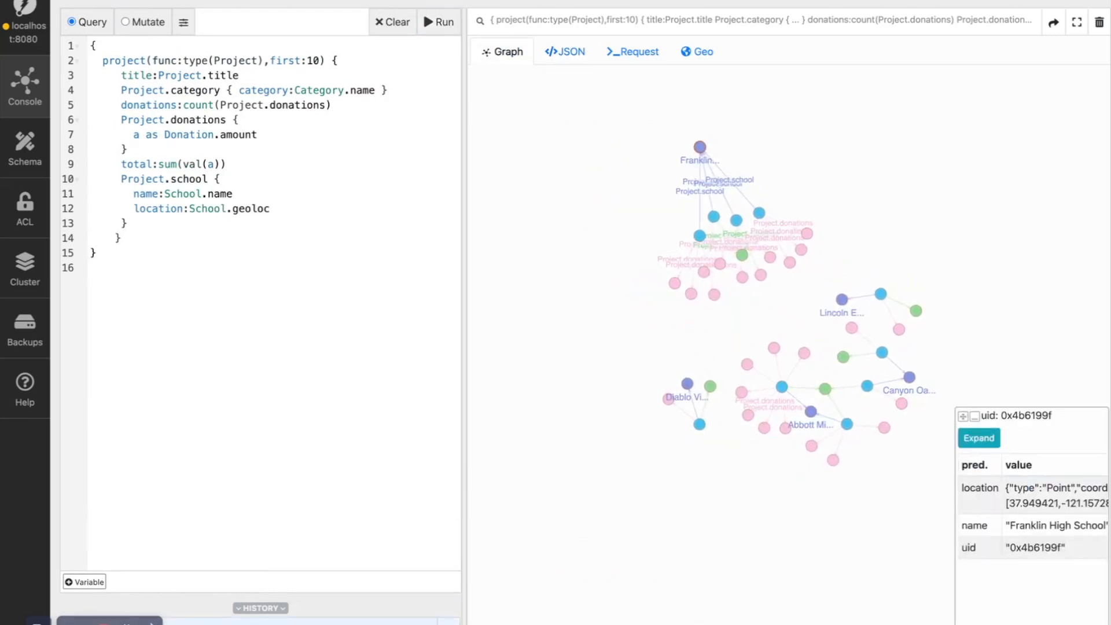
Step: Inspect the Hear Me! project, Music & The Arts category and a donation node
click(657, 214)
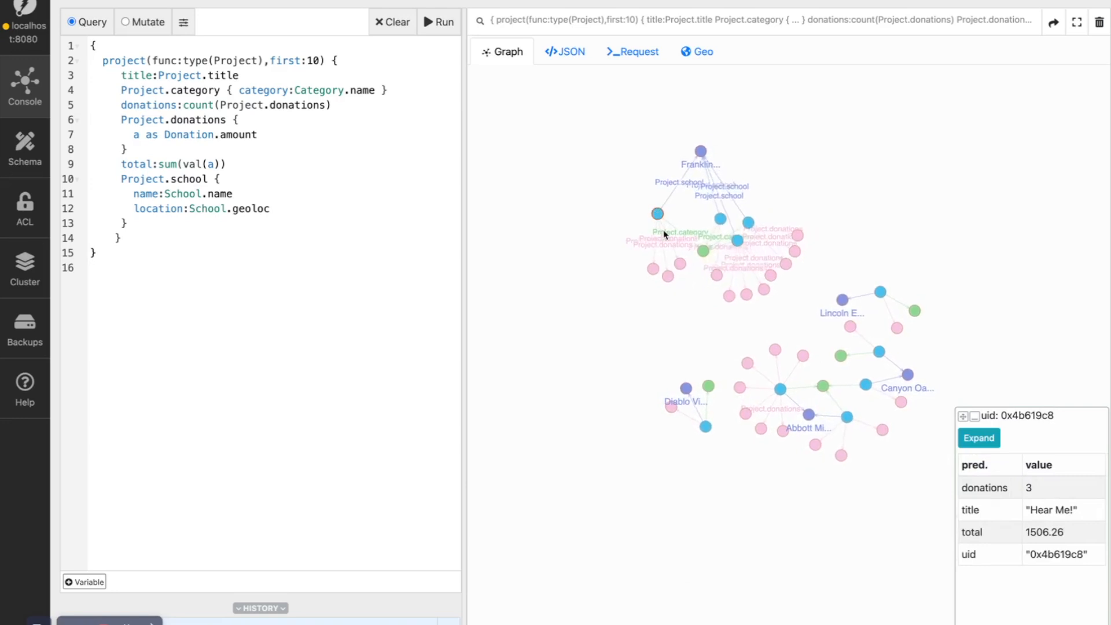
click(694, 226)
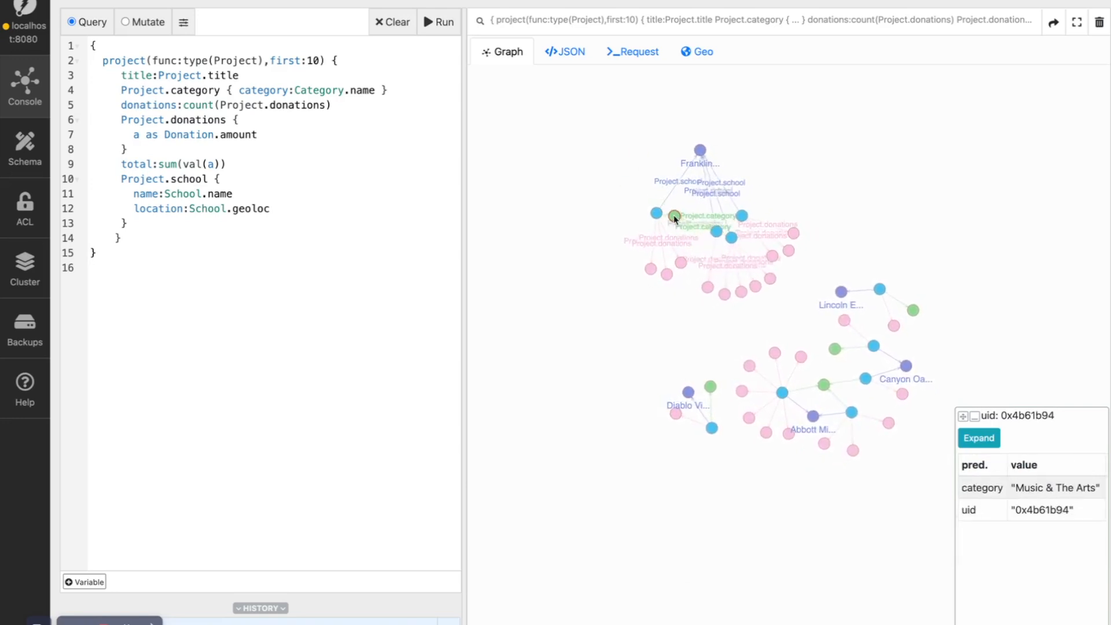
click(673, 266)
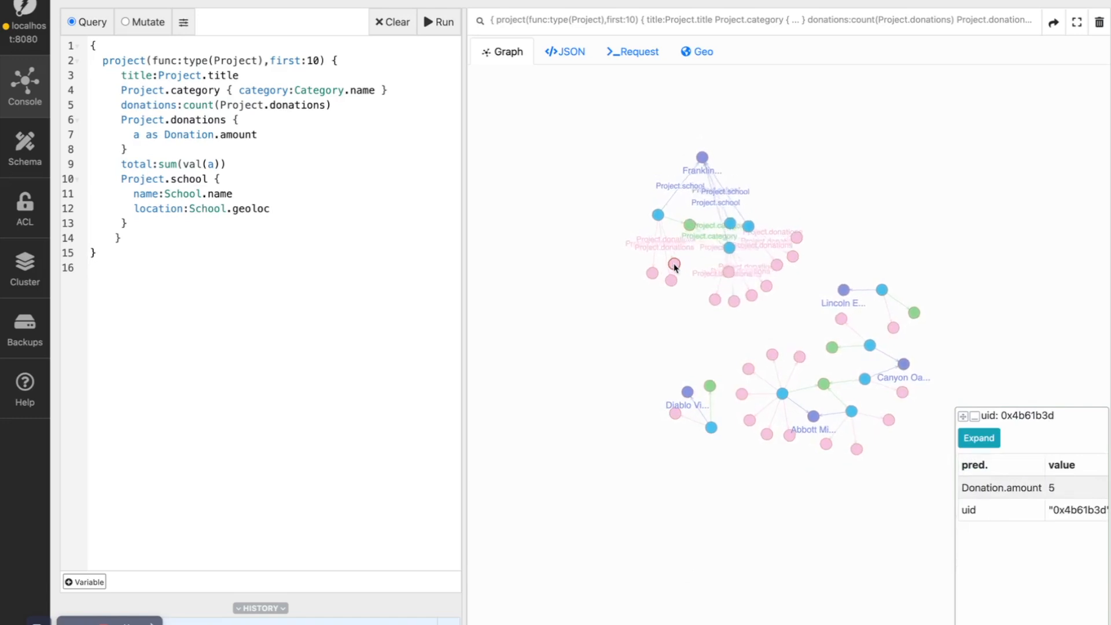